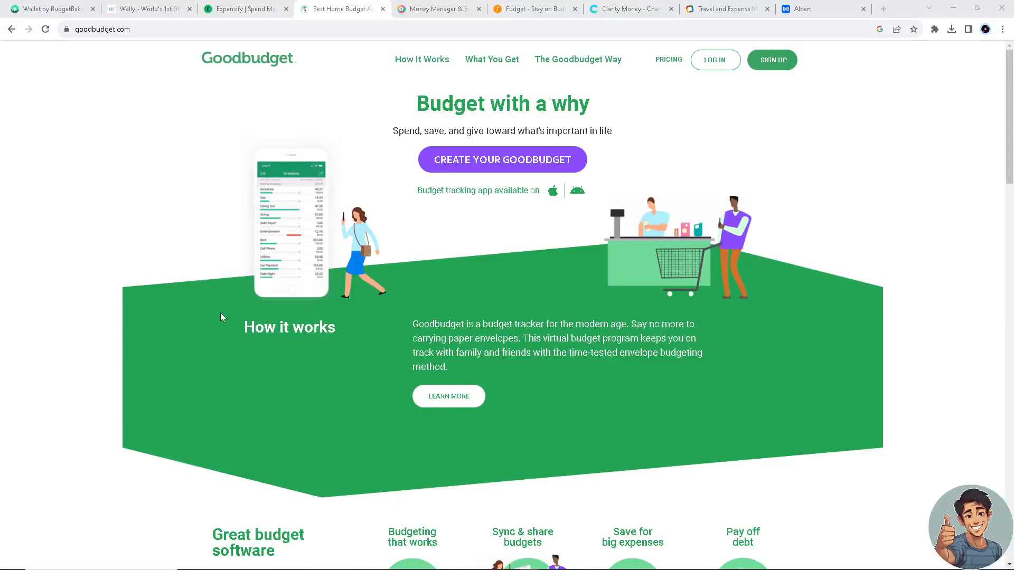
Step: Flip through the Wally, Goodbudget, Spendee, Fudget, Clarity Money, Zoho Expense and Albert tabs
scroll(down, 3)
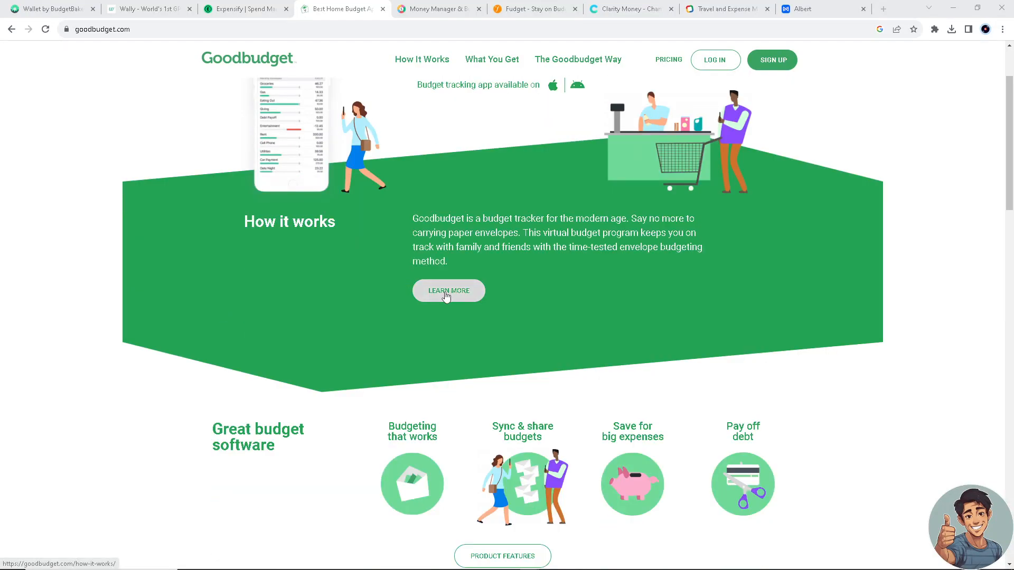
click(150, 8)
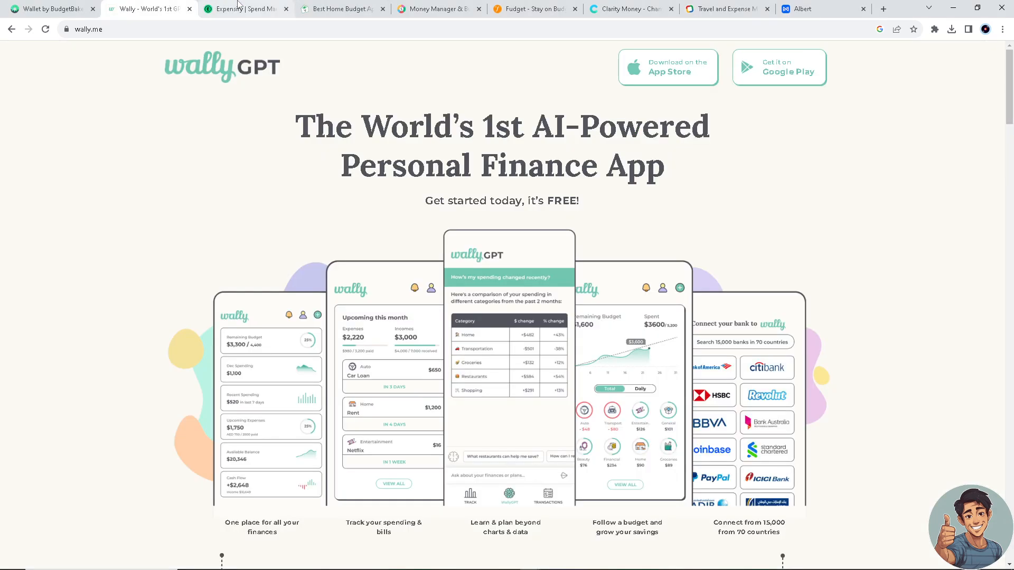
click(342, 8)
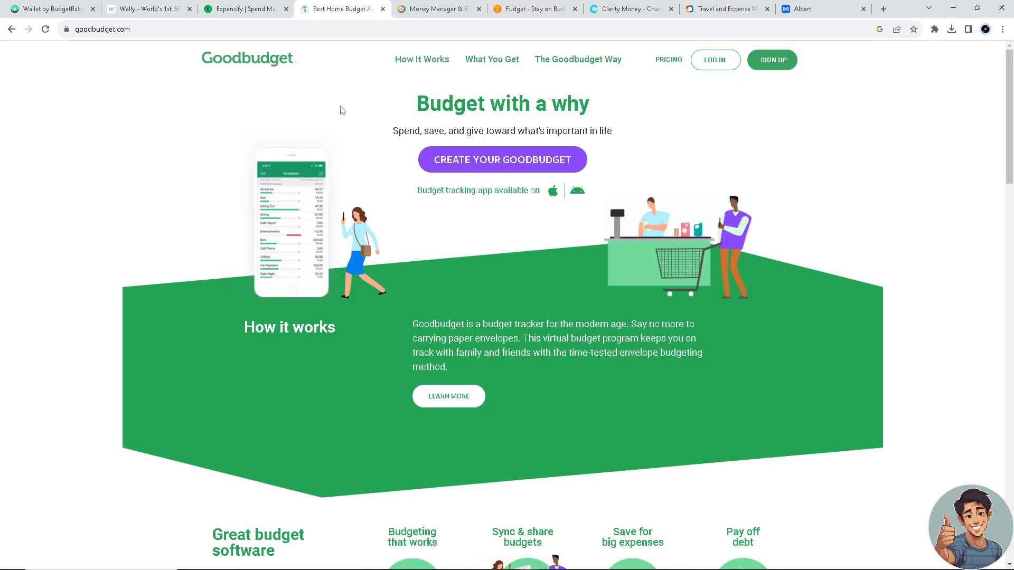
click(438, 9)
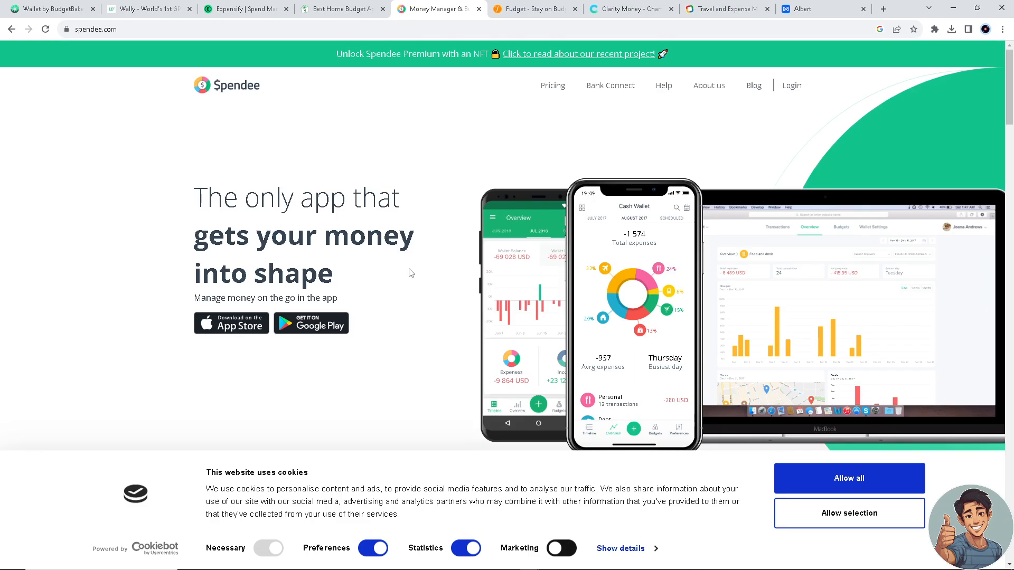
click(533, 8)
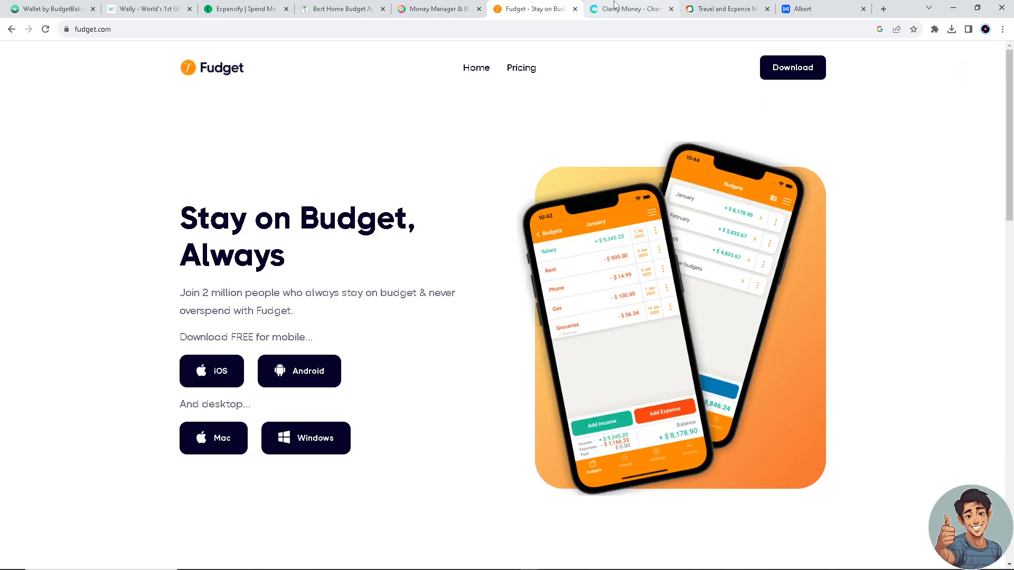
click(627, 8)
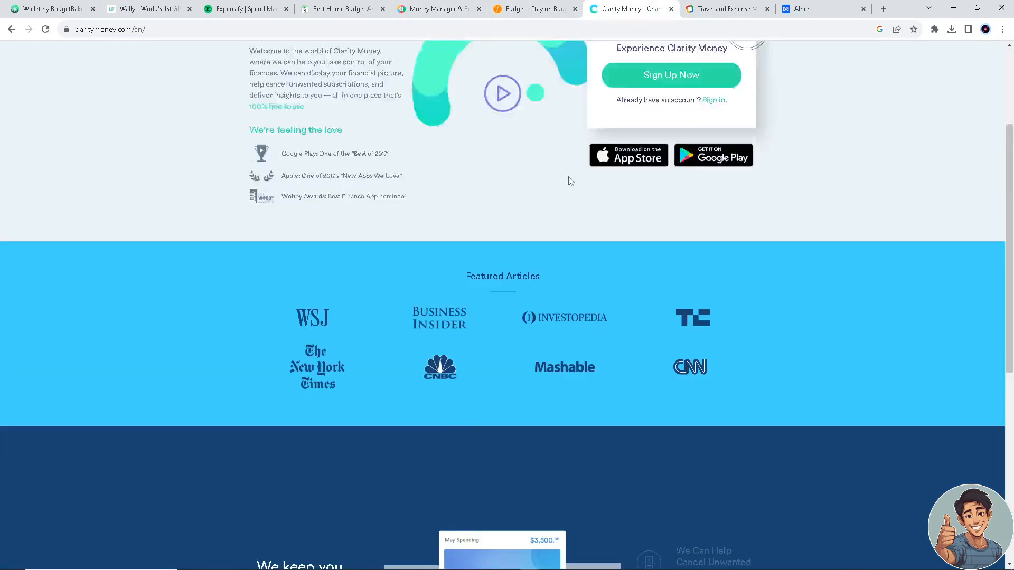
click(723, 8)
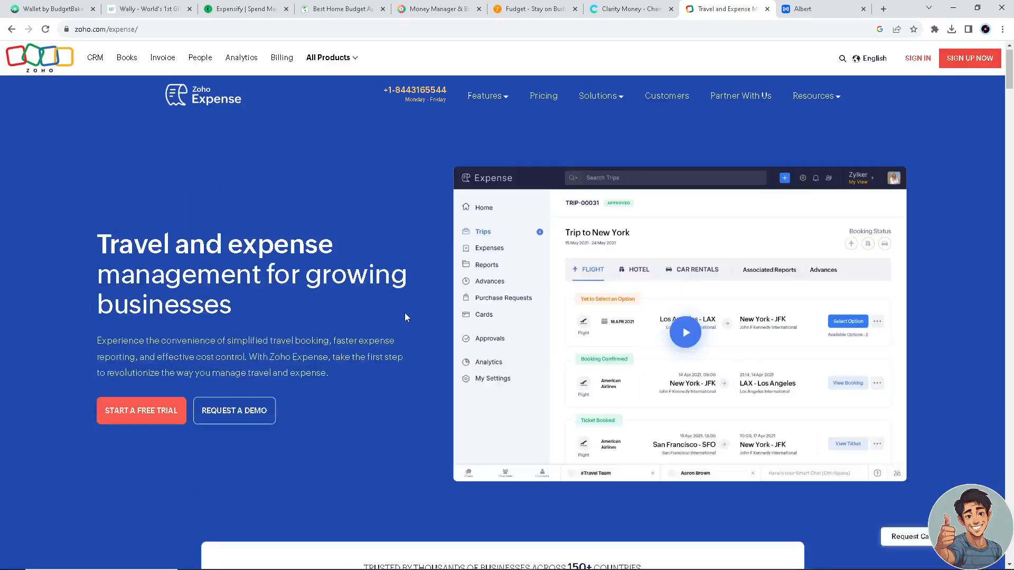
click(801, 8)
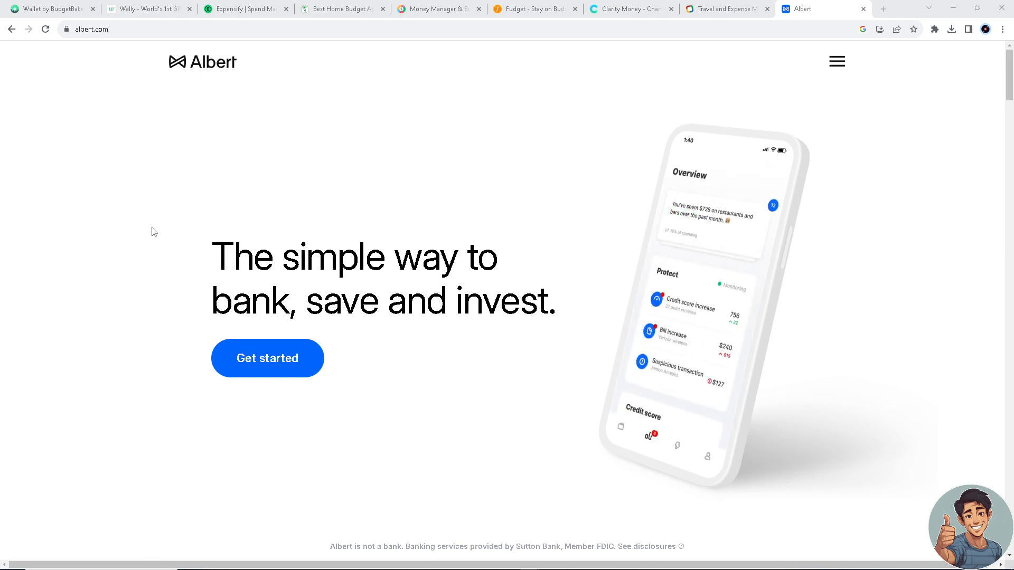
Step: Scroll the Wallet by BudgetBakers homepage past Use Cases and Why Wallet to Leading a Richer Life
click(49, 8)
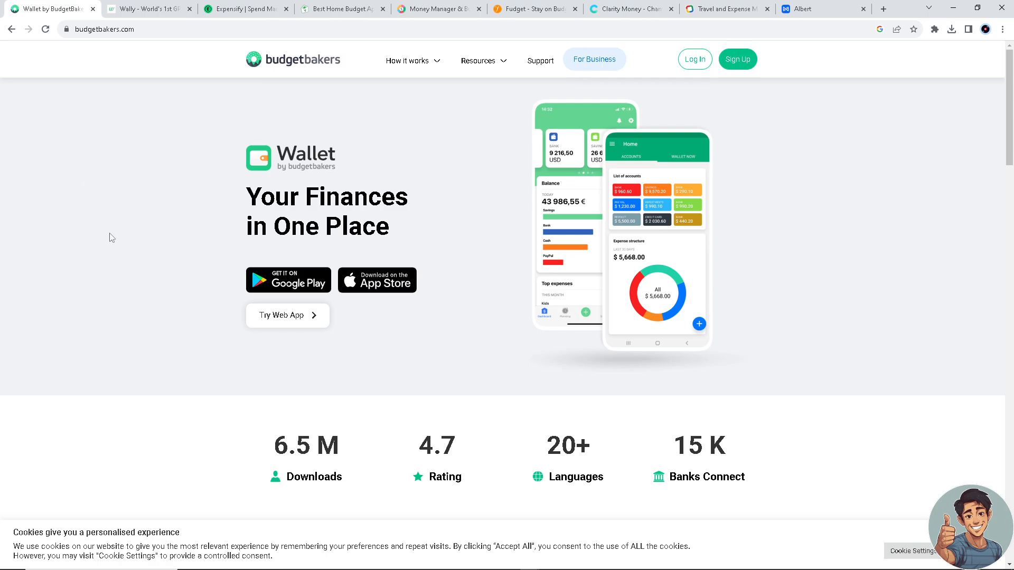
mouse_move(385, 219)
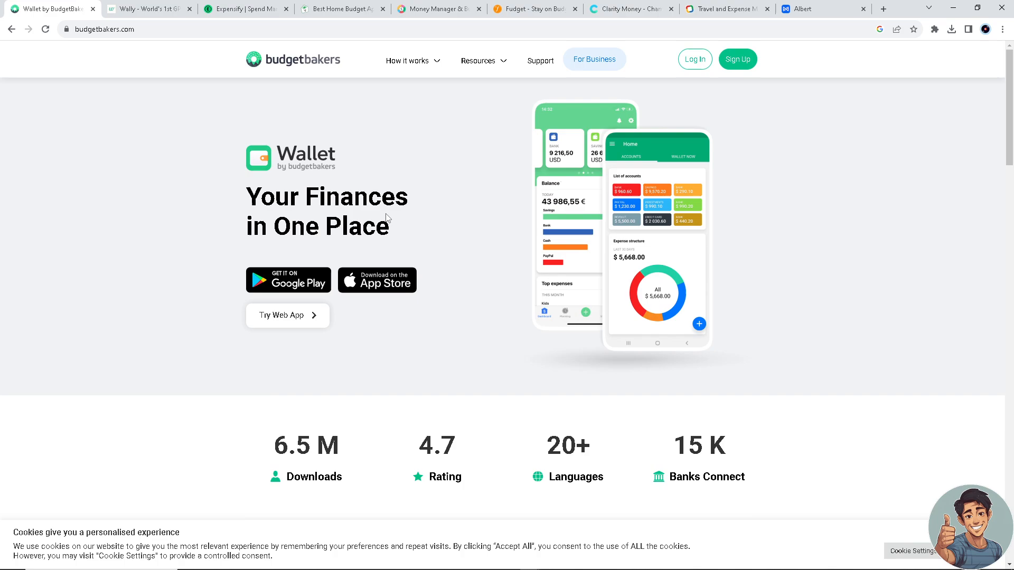
mouse_move(423, 248)
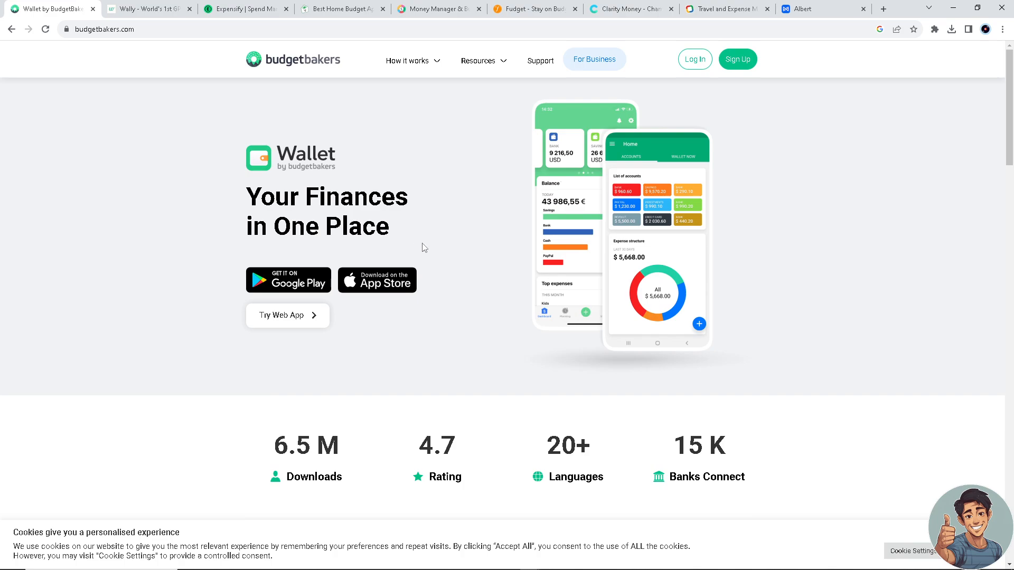
scroll(down, 3)
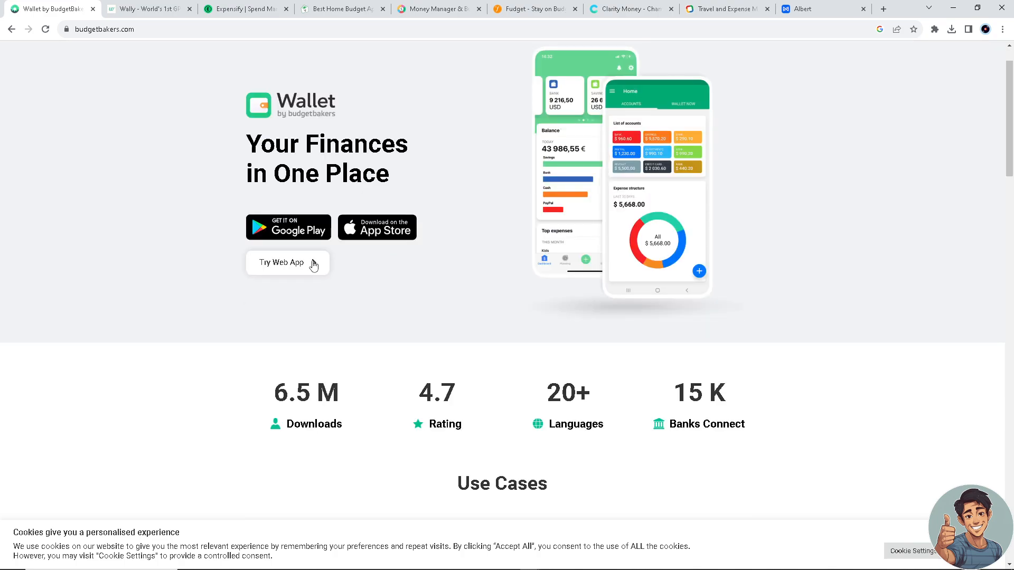
scroll(down, 3)
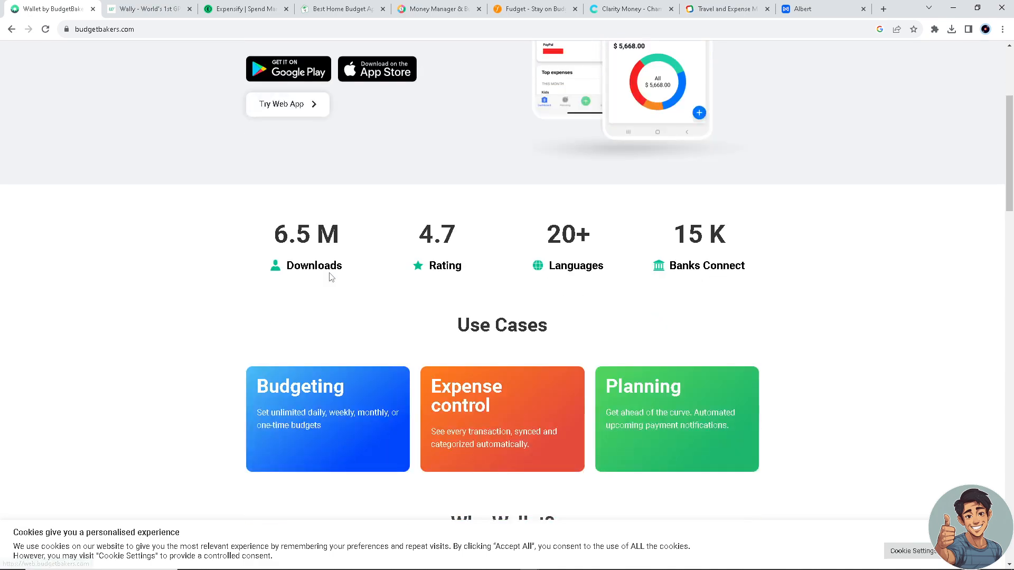
scroll(down, 3)
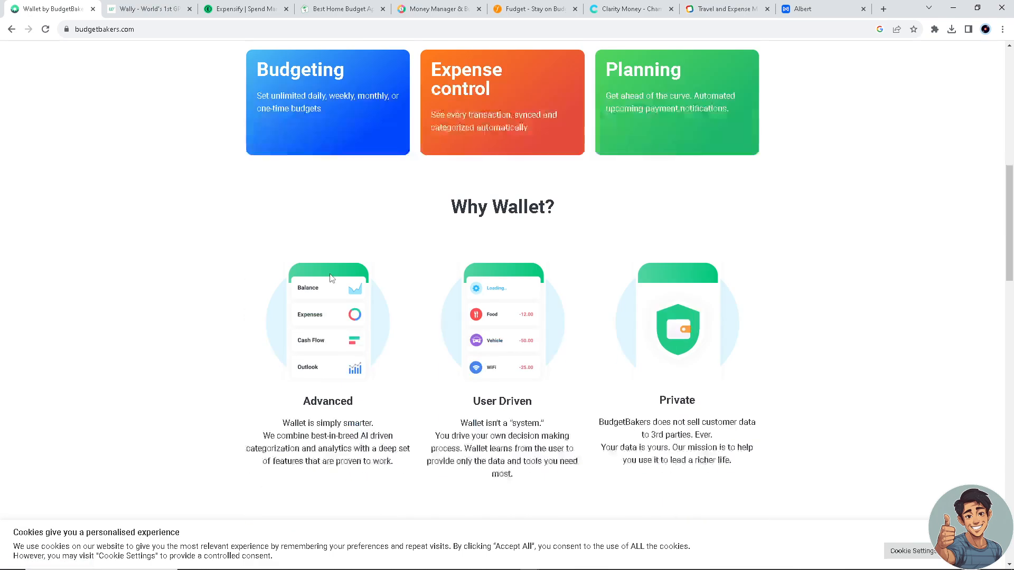
scroll(down, 3)
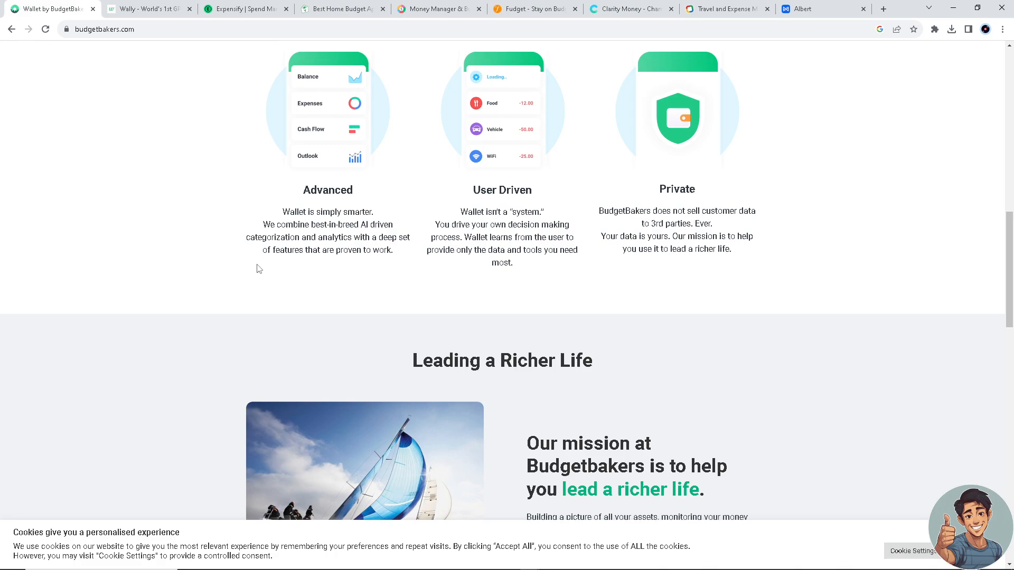
mouse_move(170, 215)
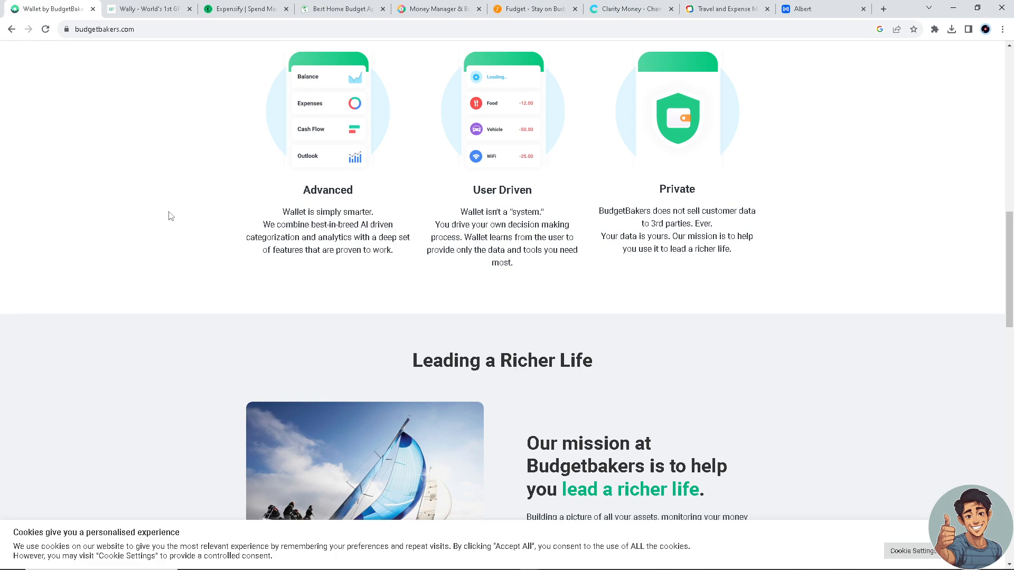
Step: Read down the Wally homepage's AI features and awards, then switch to Expensify
click(149, 9)
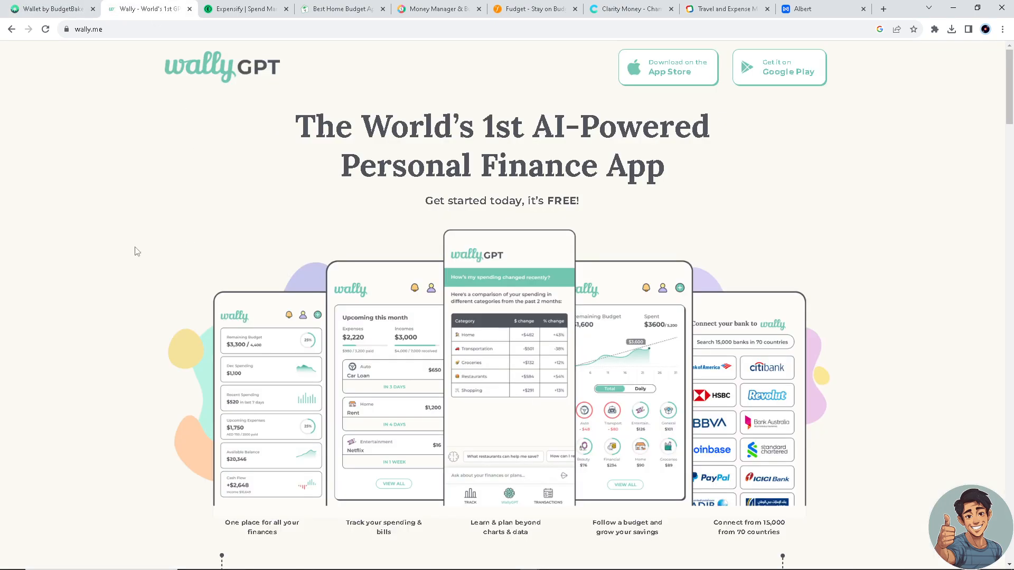
mouse_move(162, 266)
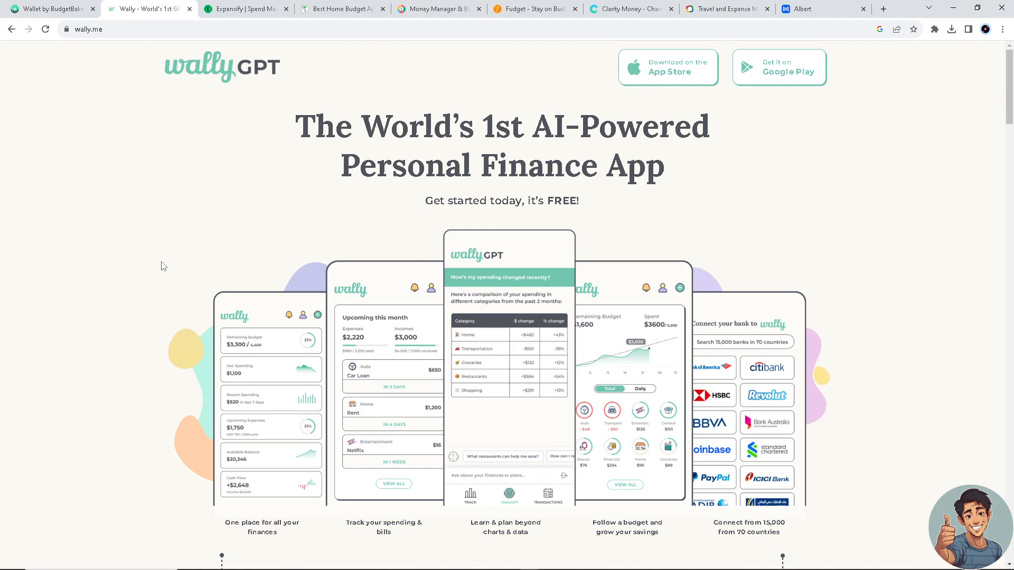
mouse_move(227, 288)
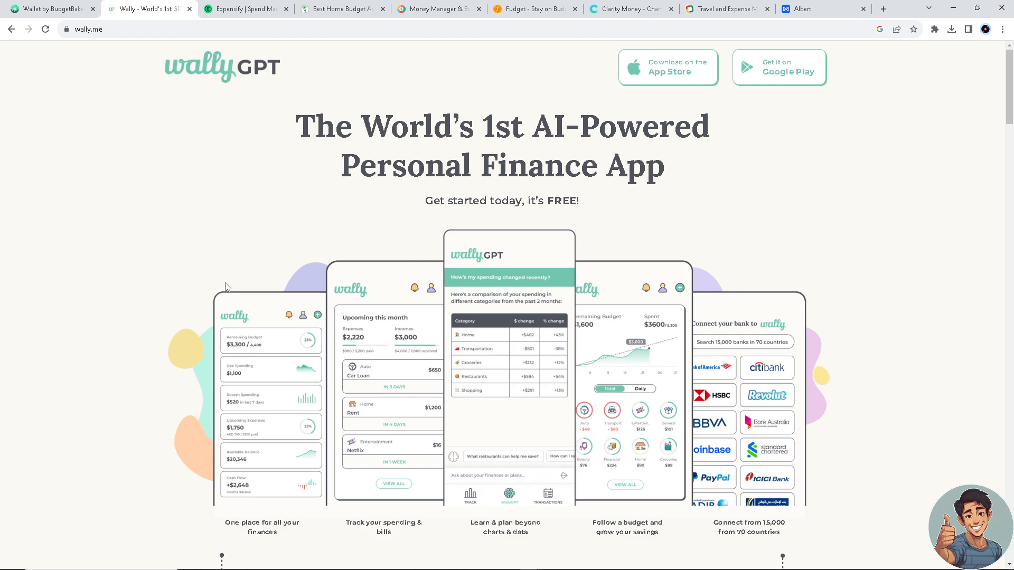
scroll(down, 3)
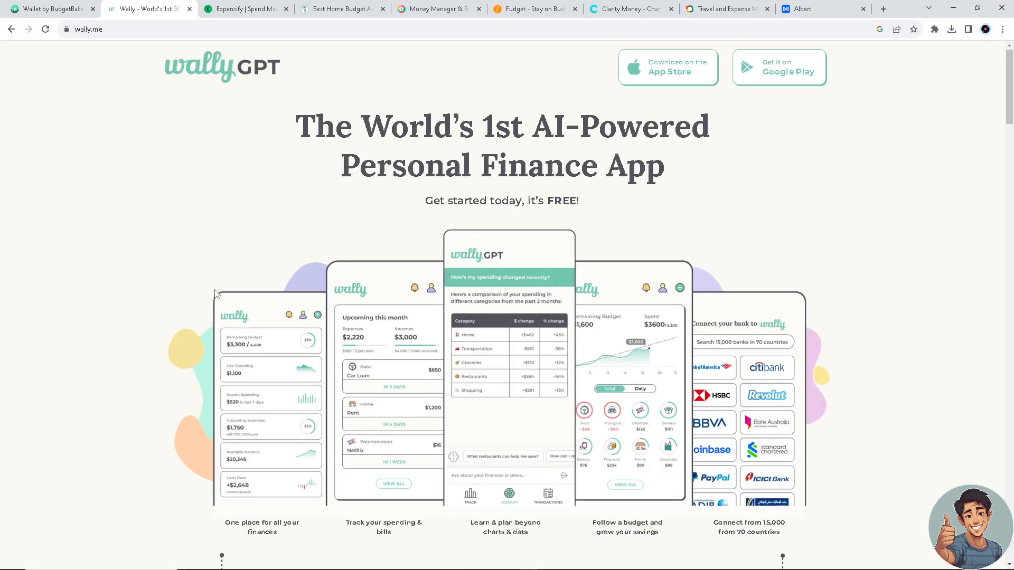
scroll(down, 3)
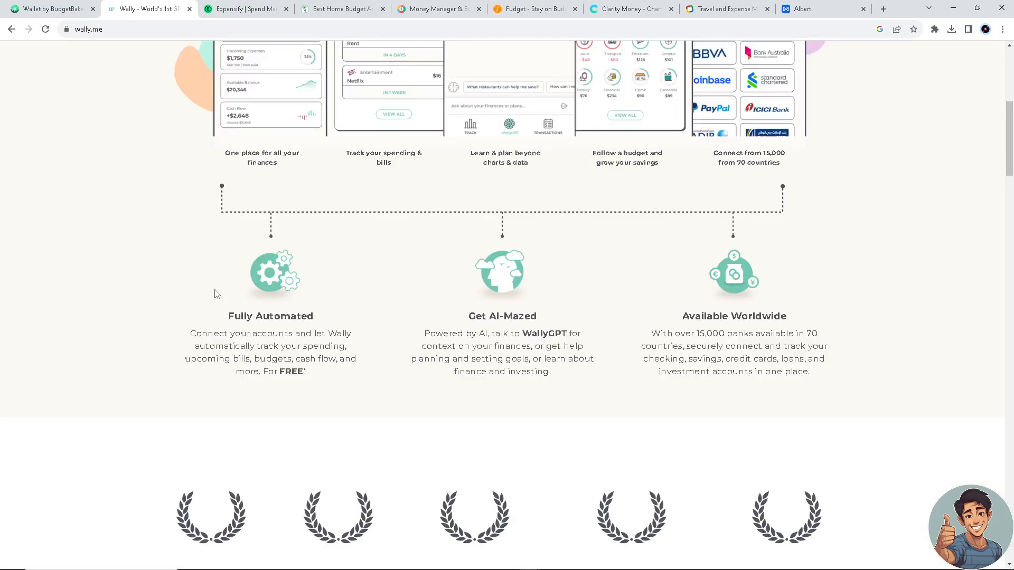
scroll(down, 3)
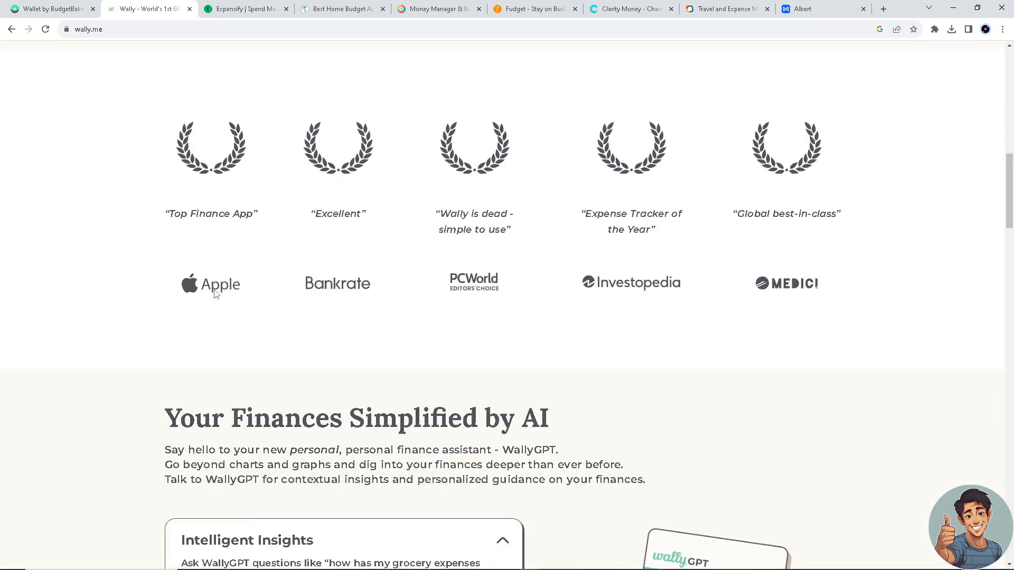
scroll(down, 3)
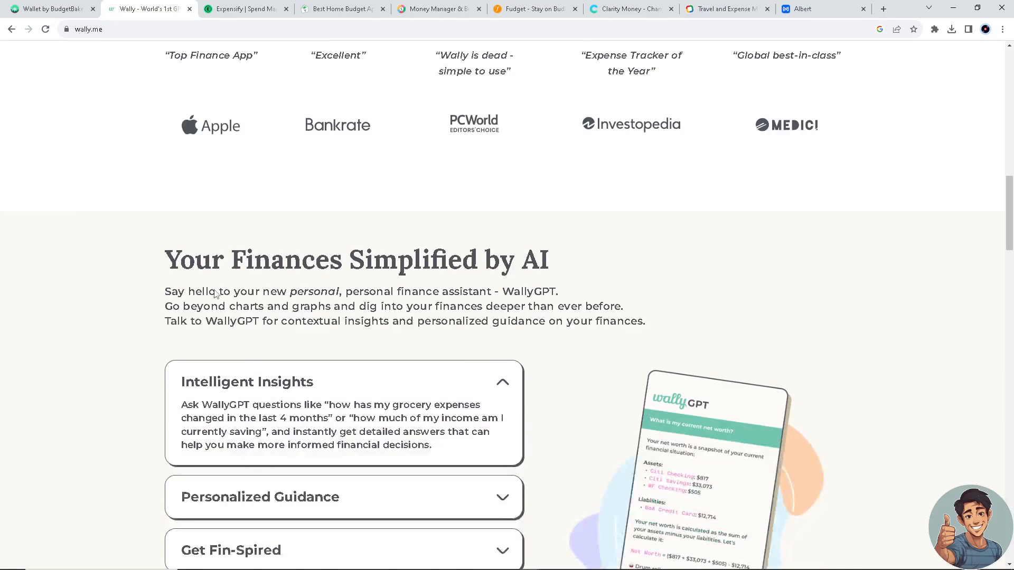
scroll(down, 3)
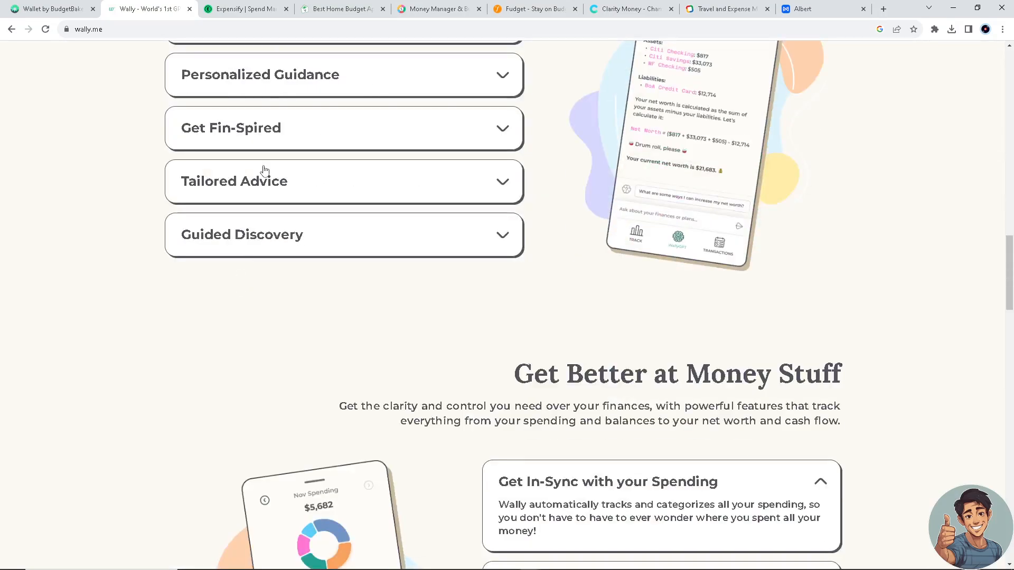
click(244, 8)
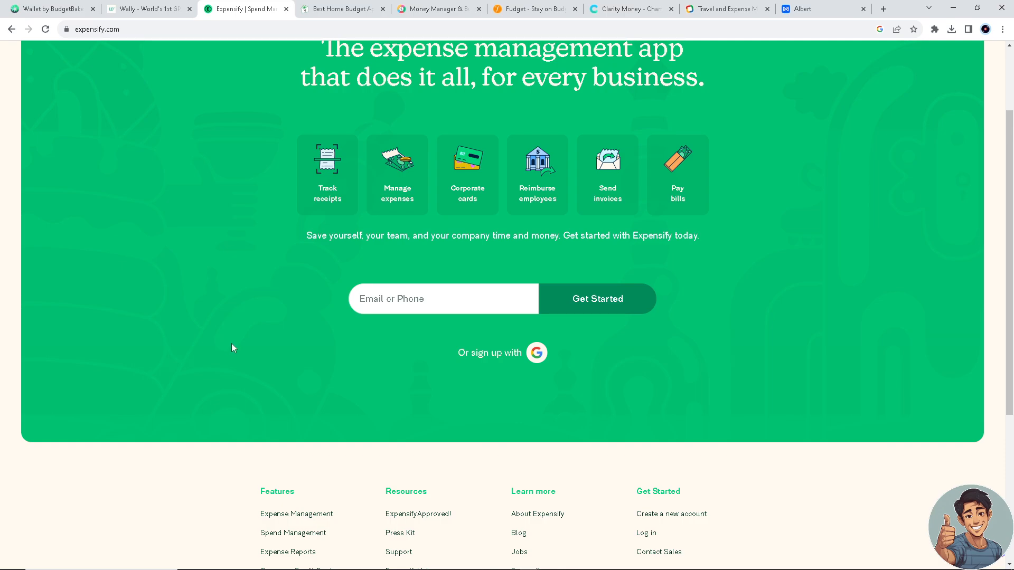
Step: Scroll Expensify's homepage to the footer links and back, then switch to Goodbudget
scroll(down, 3)
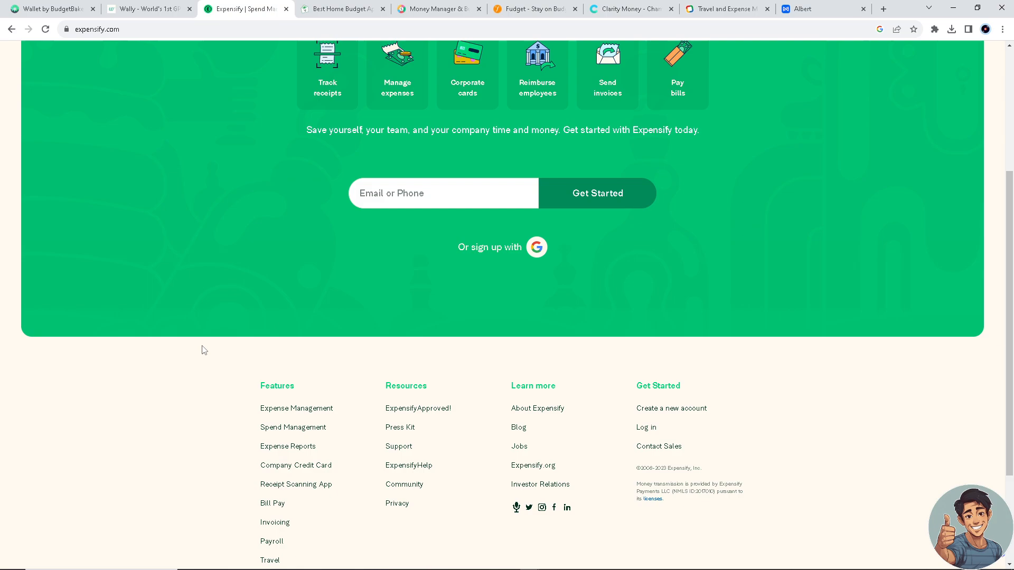
scroll(down, 3)
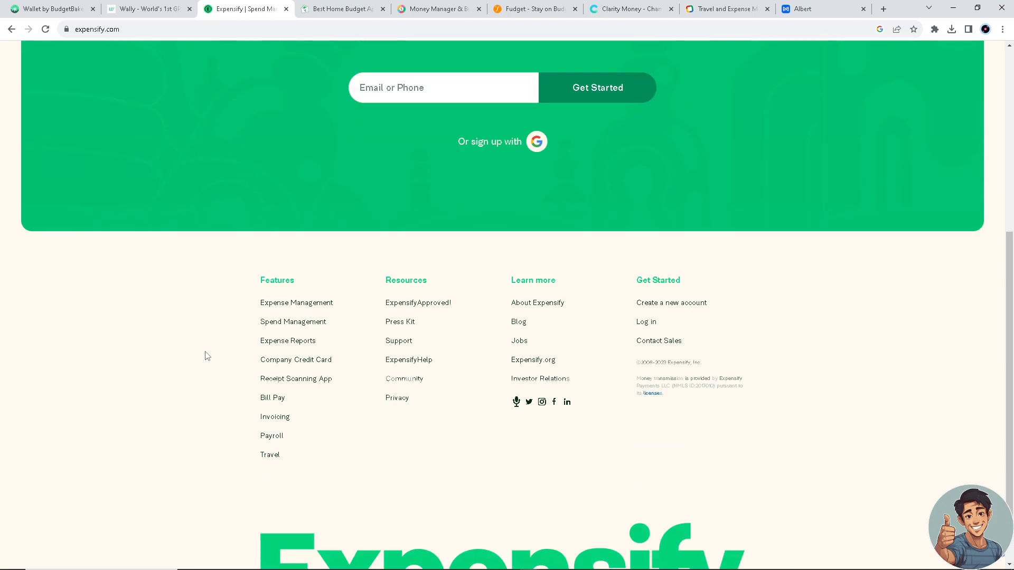
scroll(down, 3)
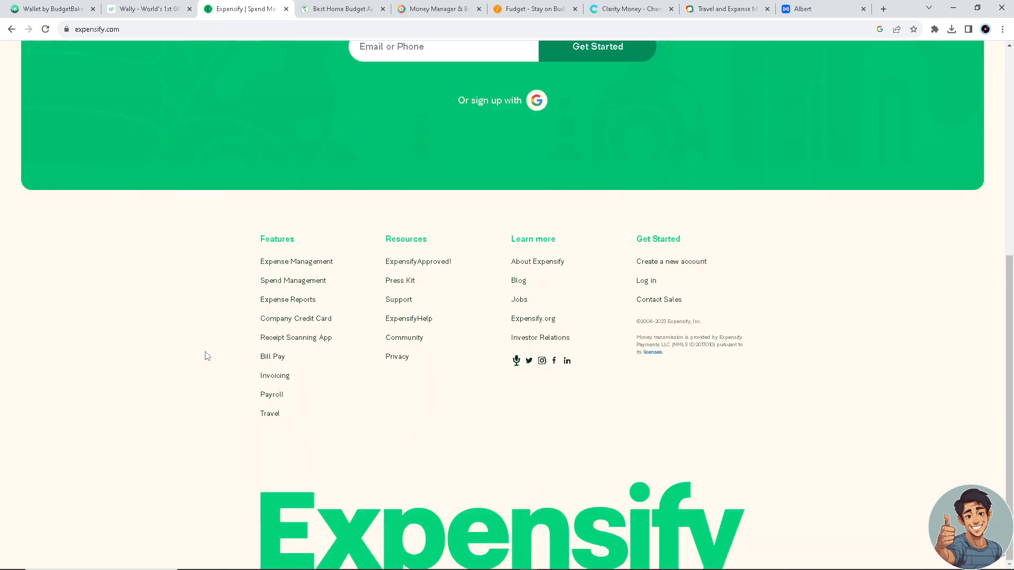
scroll(up, 3)
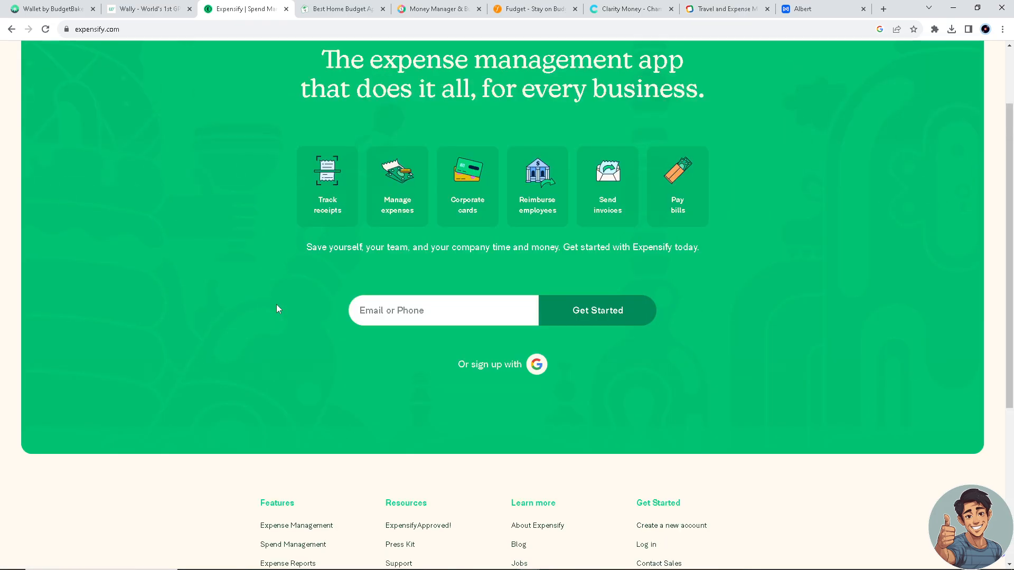
click(341, 9)
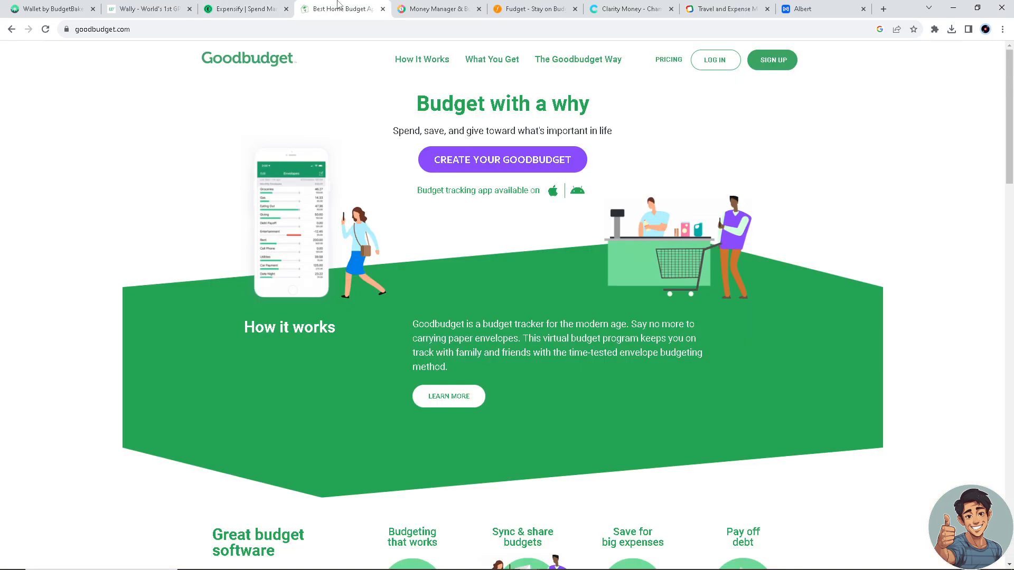
mouse_move(940, 321)
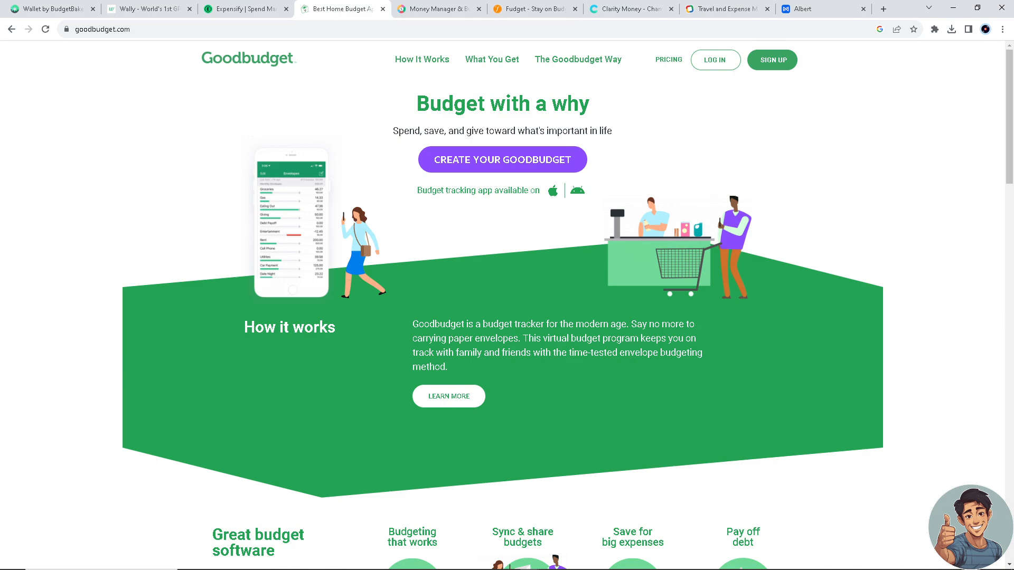
mouse_move(438, 267)
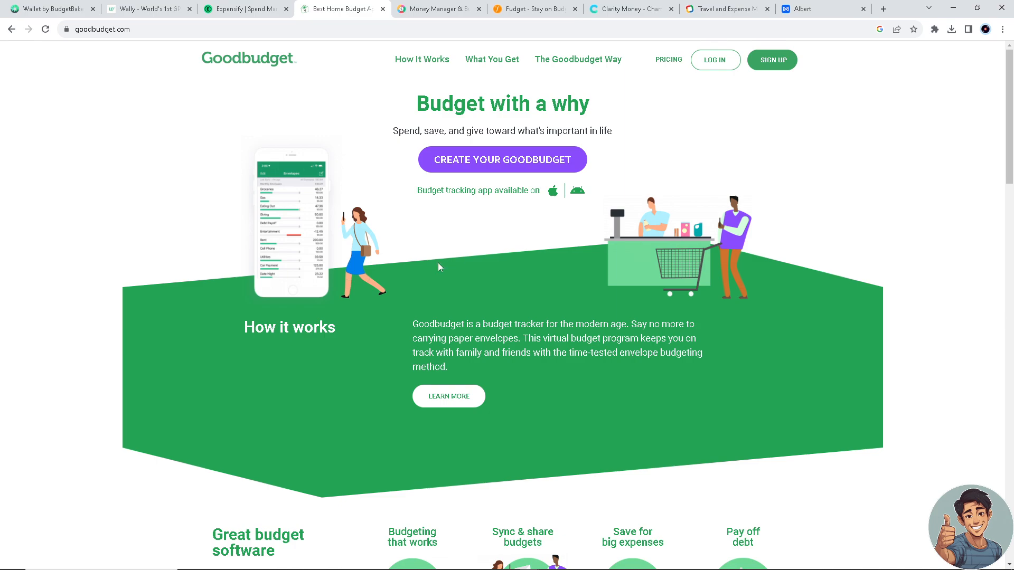
mouse_move(340, 282)
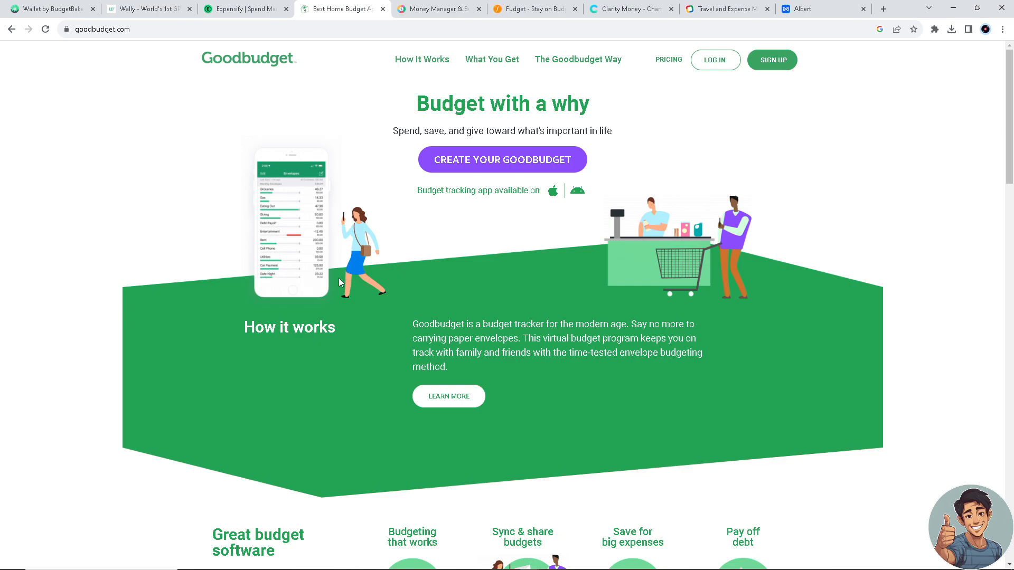
mouse_move(345, 292)
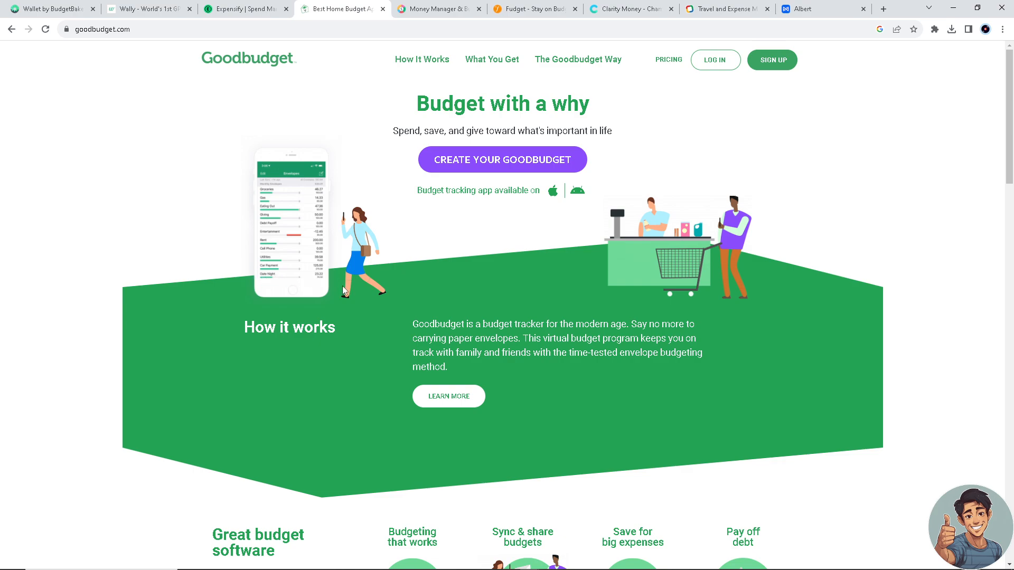
Step: Scroll Goodbudget's homepage to Latest News and Goodbudget Way, then switch to Spendee
scroll(down, 3)
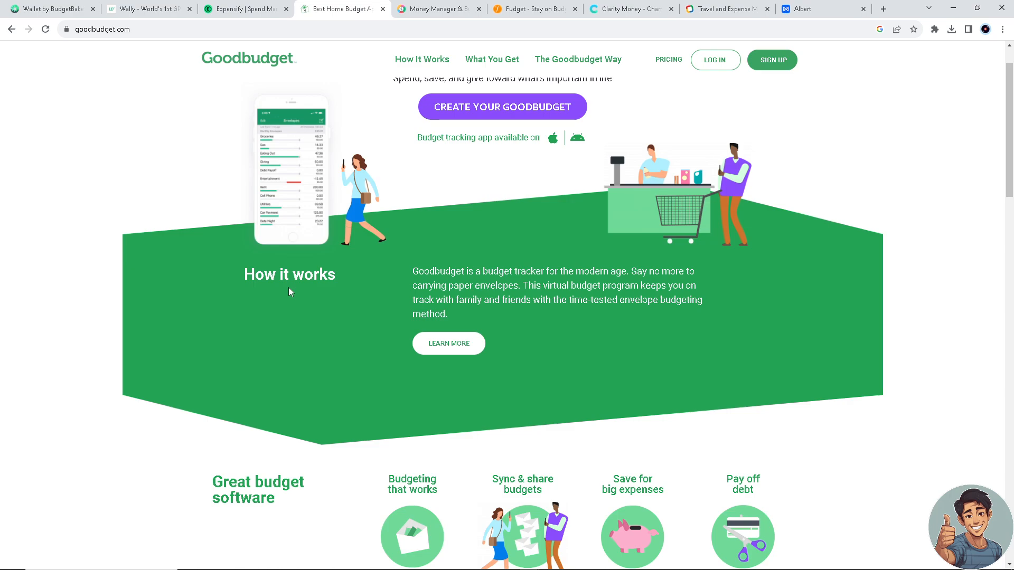
scroll(down, 3)
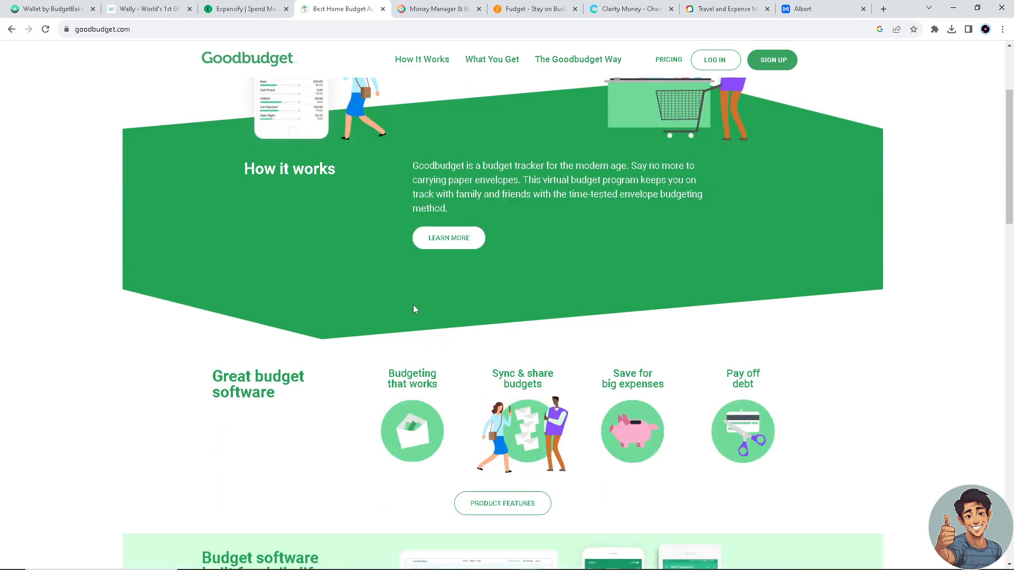
scroll(down, 3)
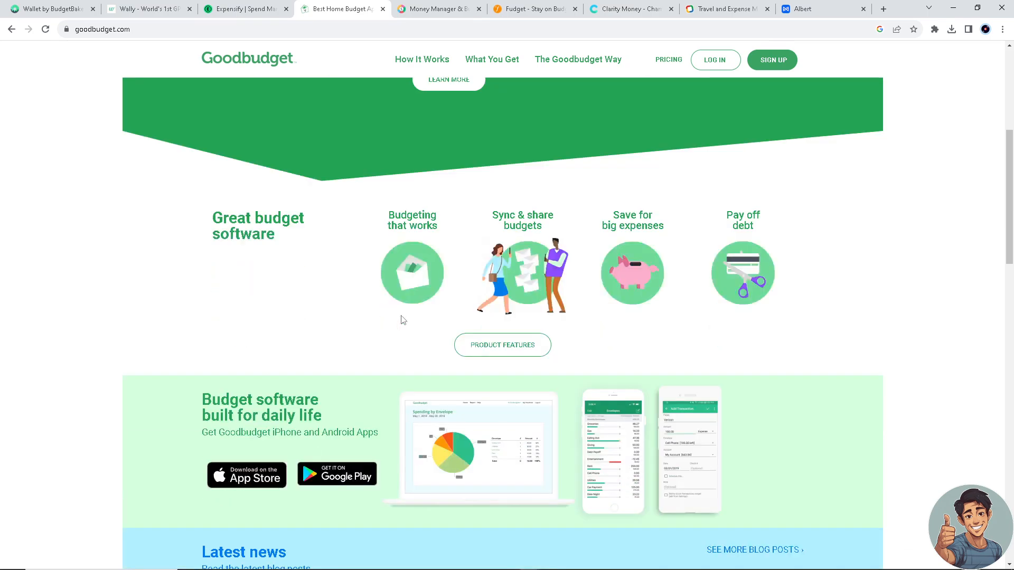
scroll(down, 3)
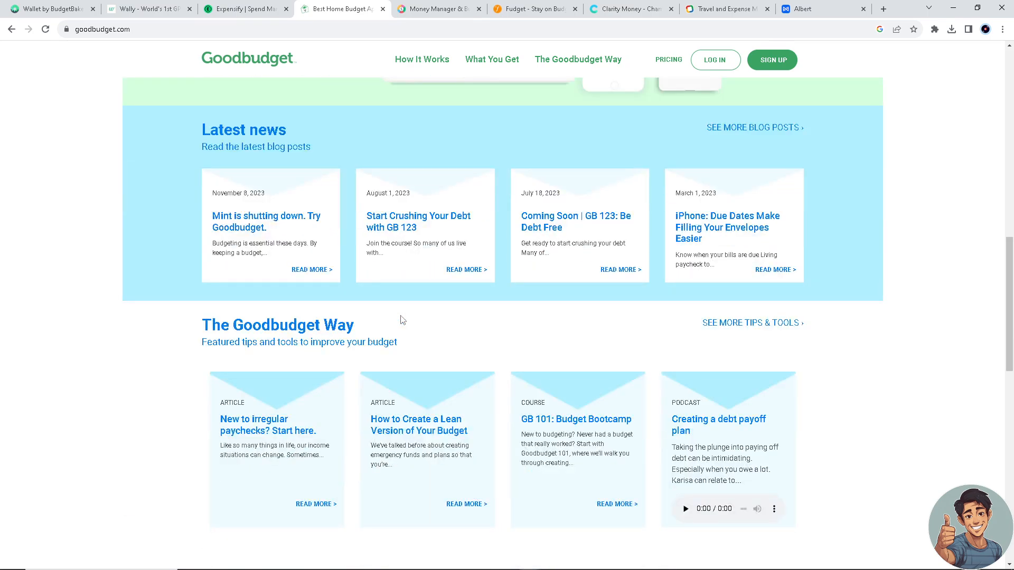
click(438, 8)
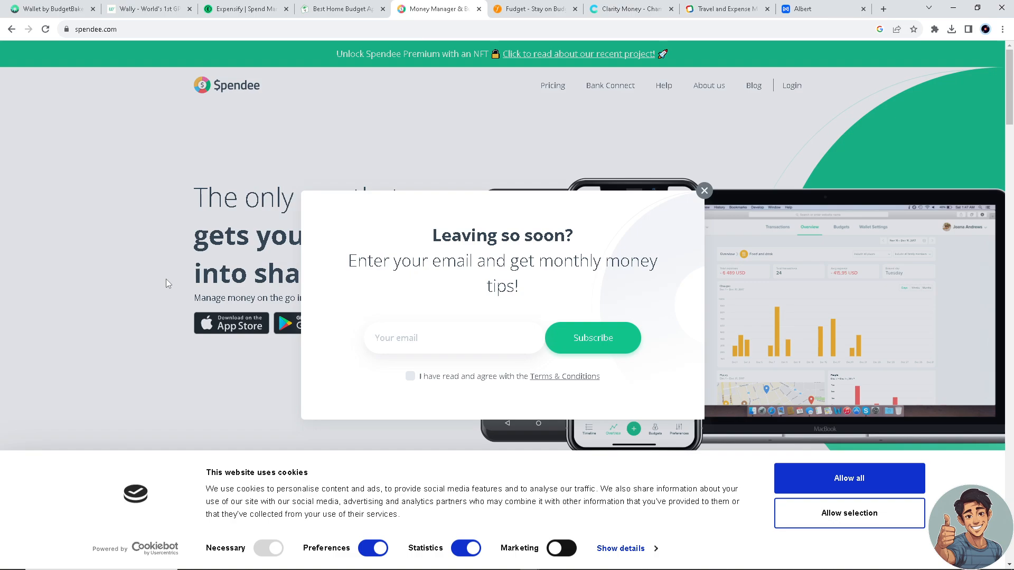
Step: Close Spendee's 'Leaving so soon?' popup and scroll to 'Features our users love'
click(703, 190)
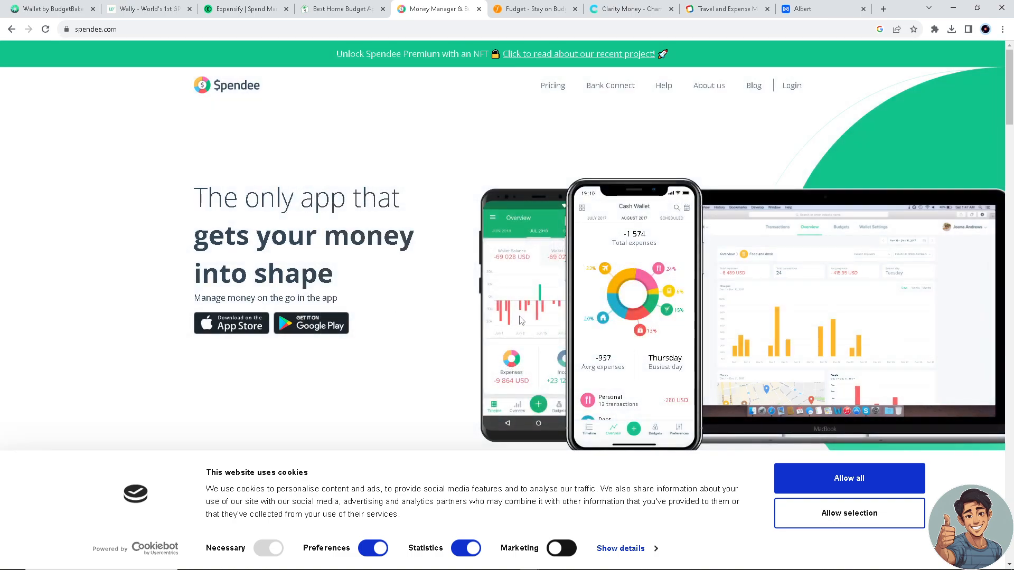
mouse_move(399, 316)
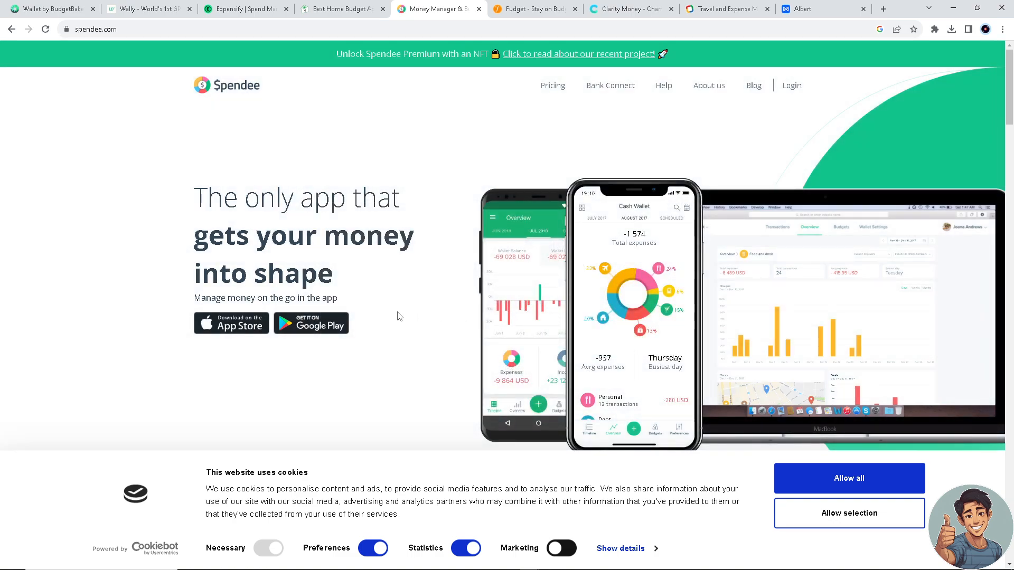
scroll(down, 3)
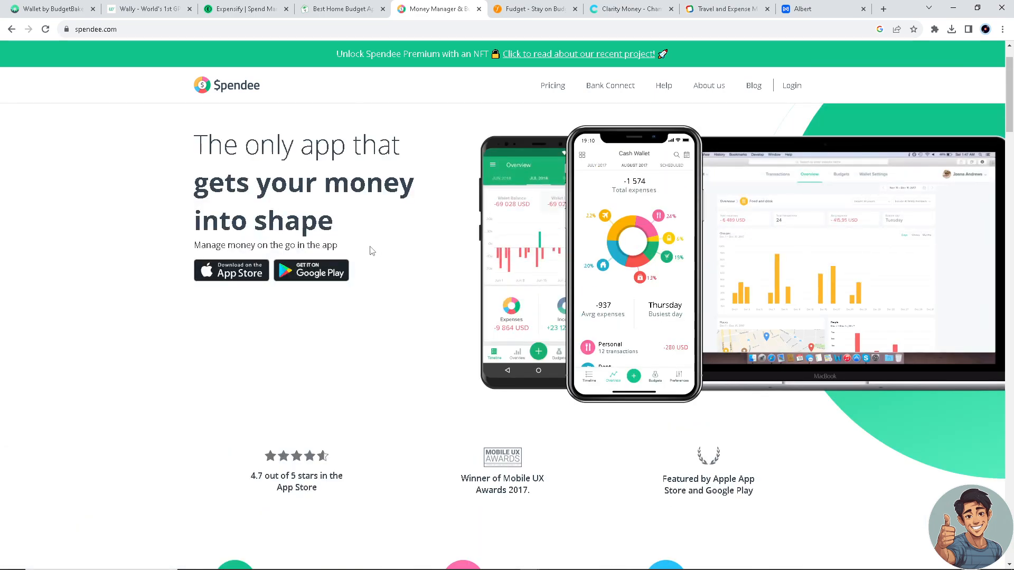
scroll(down, 3)
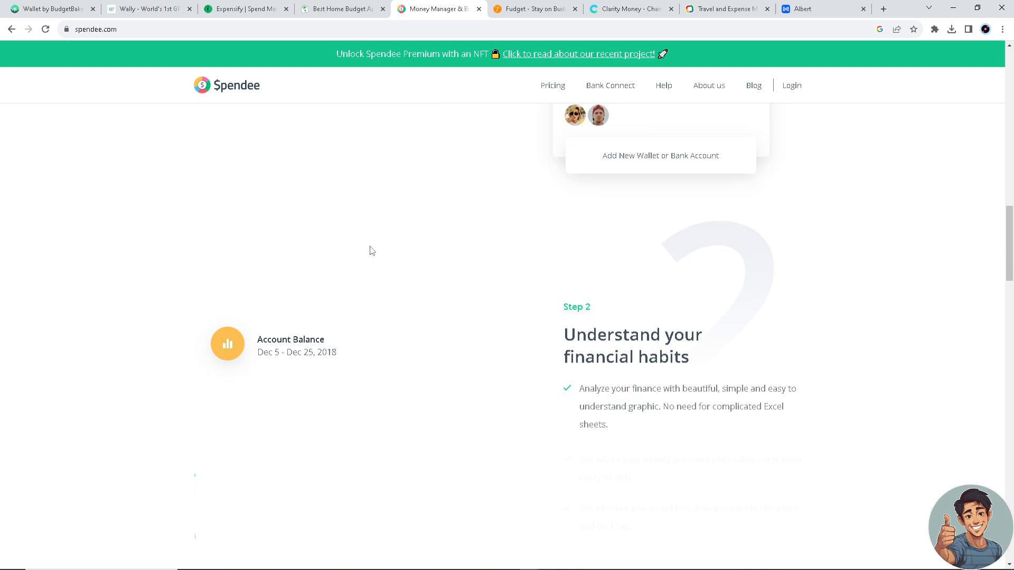
scroll(down, 3)
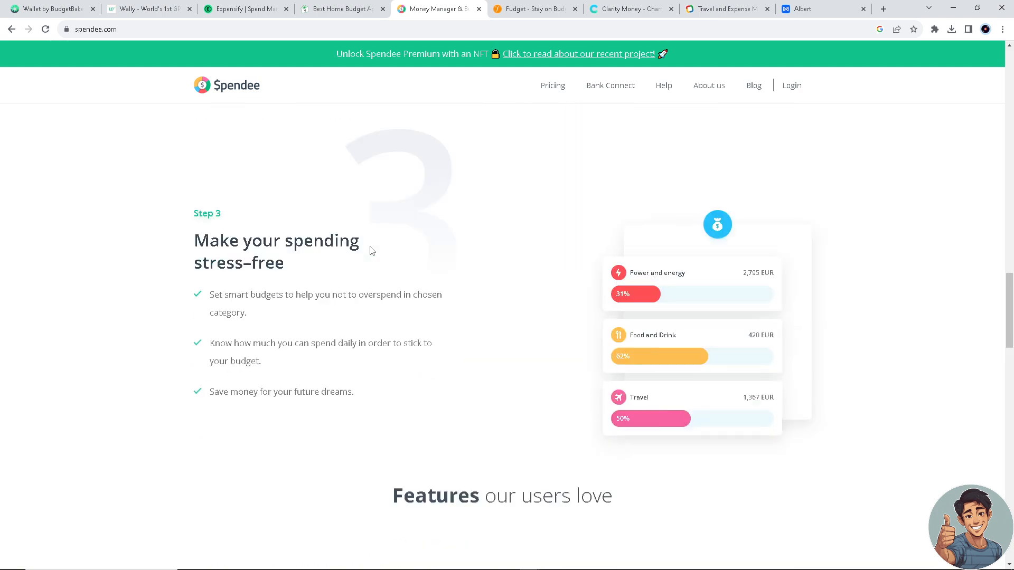
scroll(down, 3)
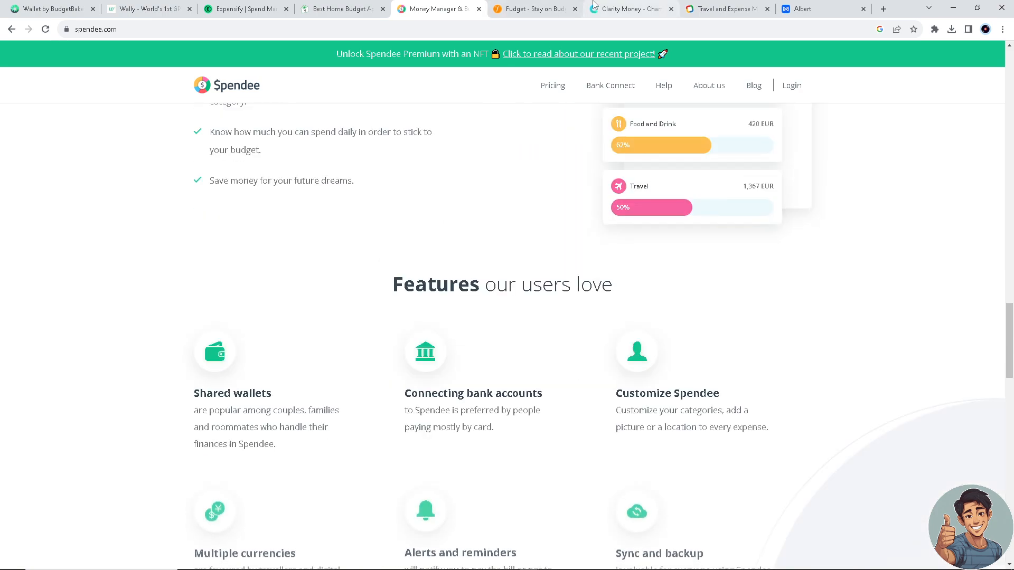
Step: View Fudget's 'Stay on Budget, Always' homepage, then switch to Clarity Money
click(533, 9)
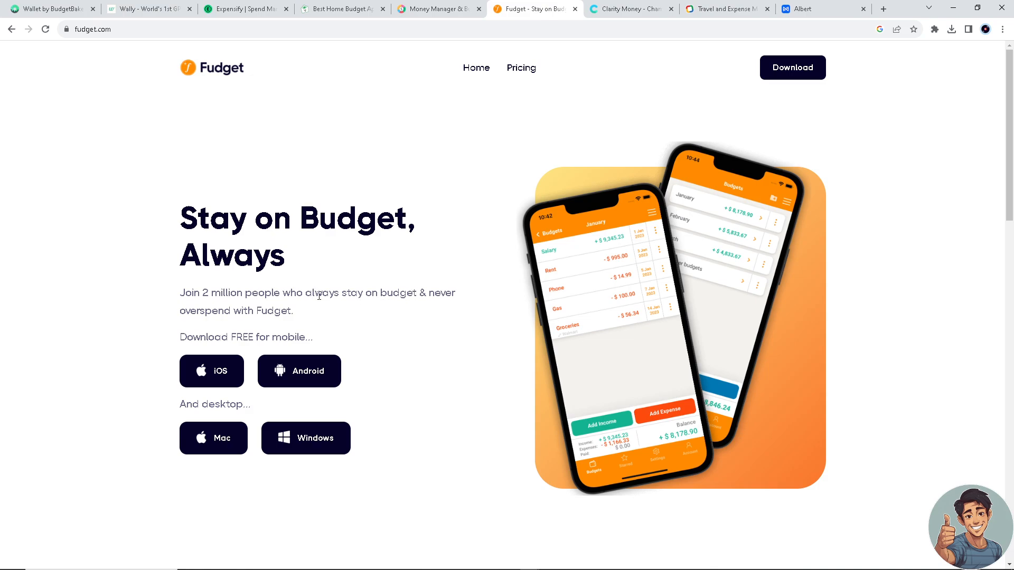
mouse_move(313, 311)
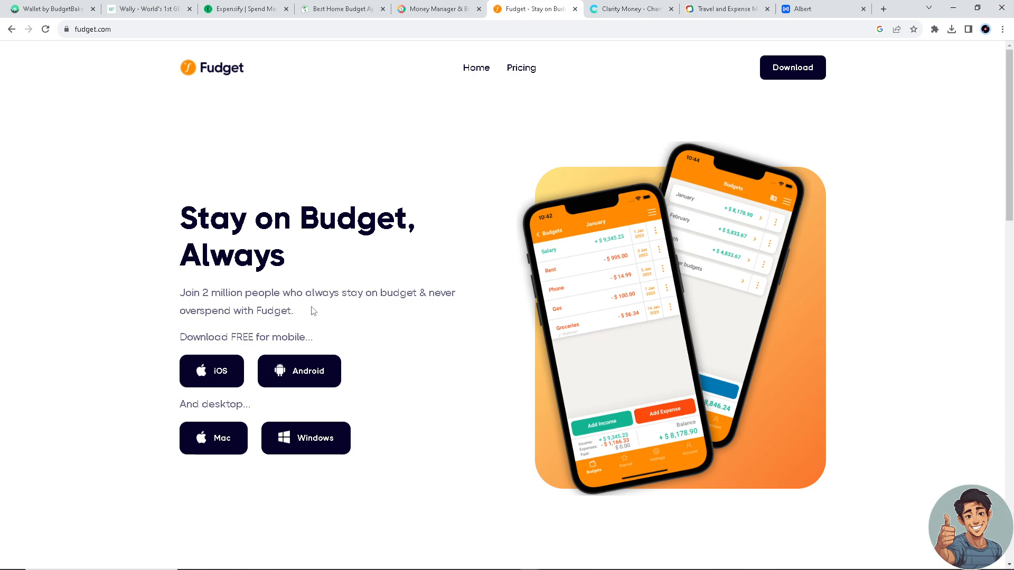
mouse_move(302, 311)
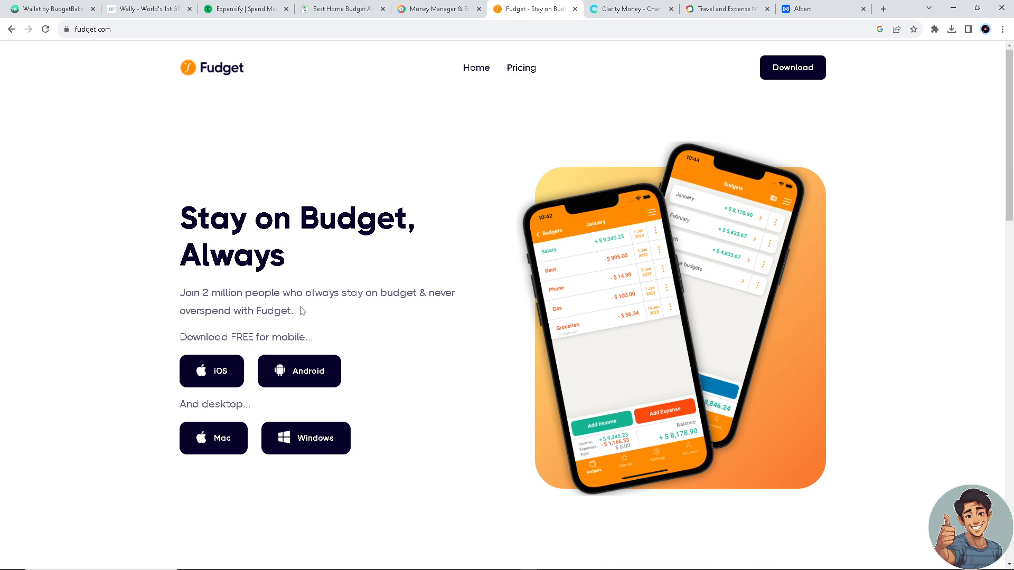
scroll(down, 3)
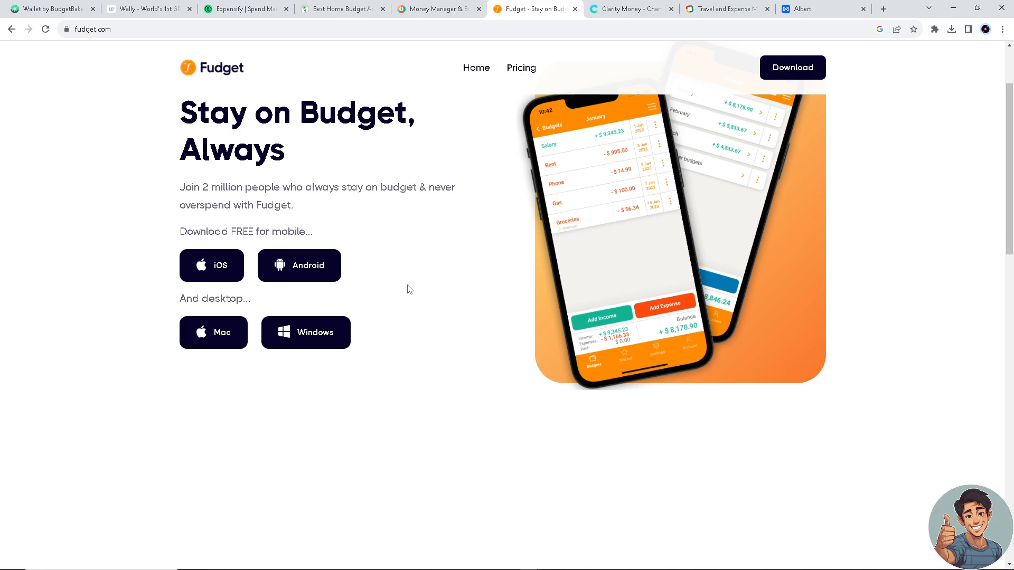
mouse_move(414, 221)
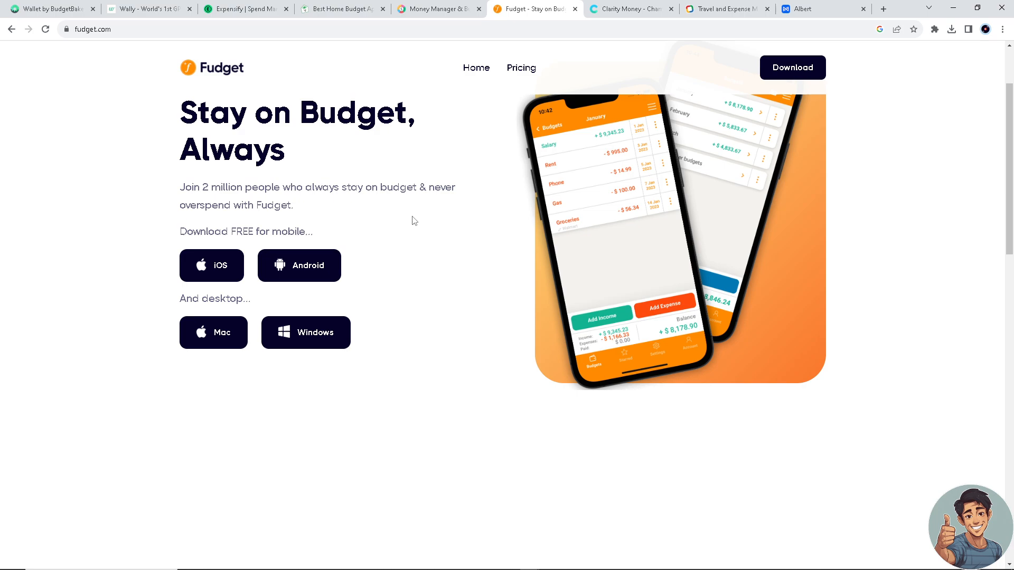
mouse_move(630, 8)
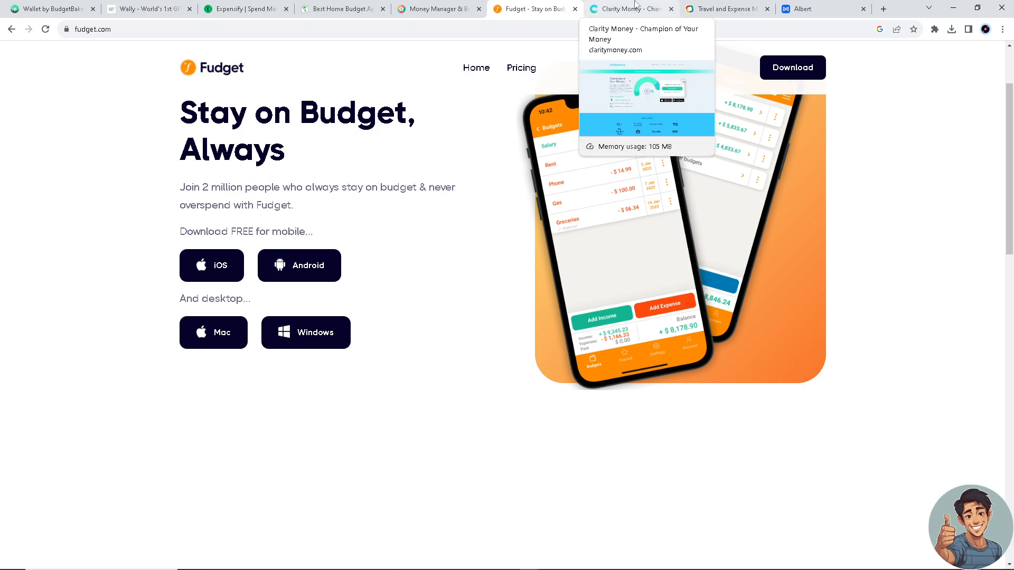
click(627, 8)
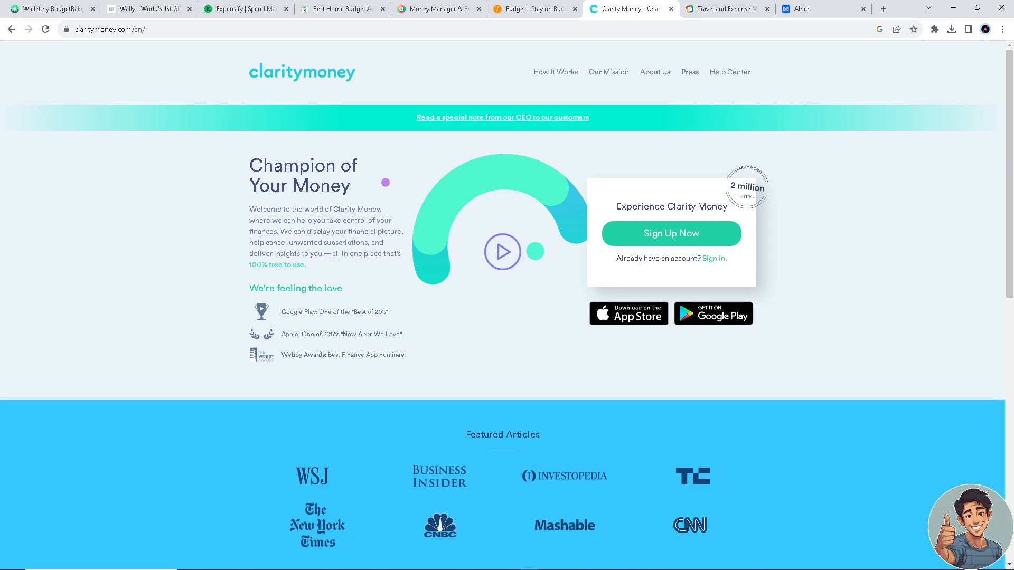
mouse_move(455, 271)
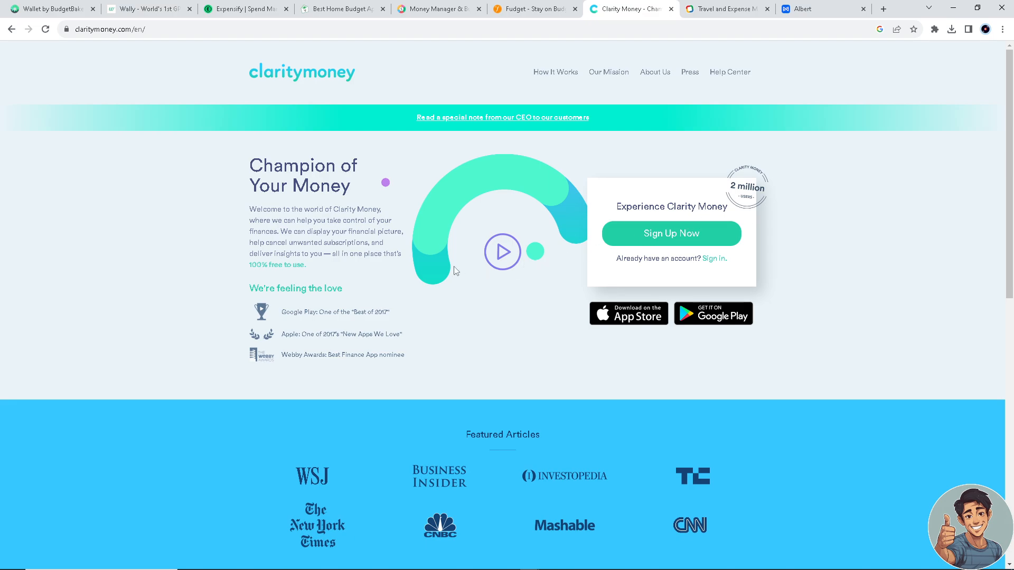
Step: Scroll Clarity Money's homepage past Featured Articles to 'We keep you in-check' and the footer
scroll(down, 3)
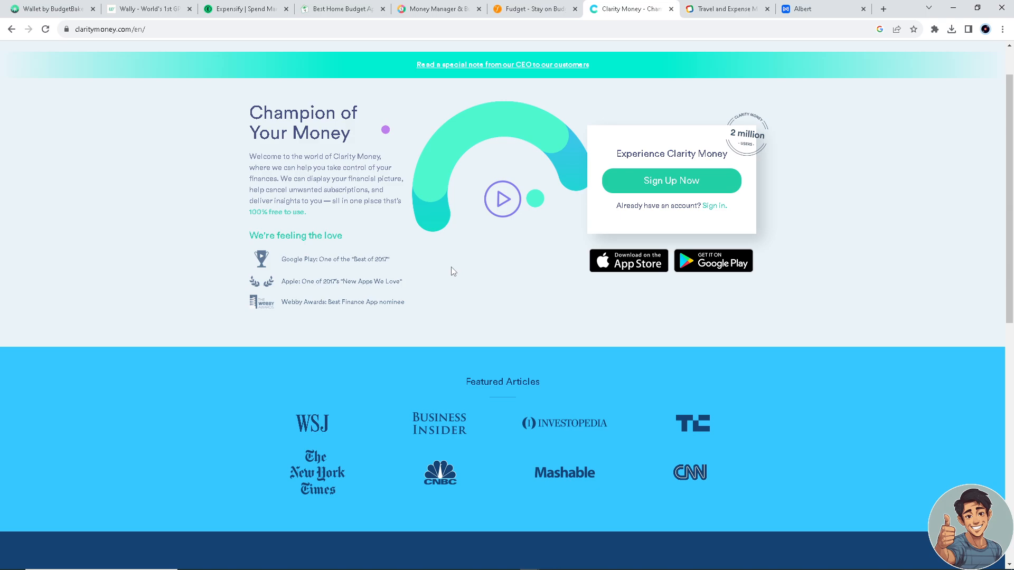
mouse_move(482, 156)
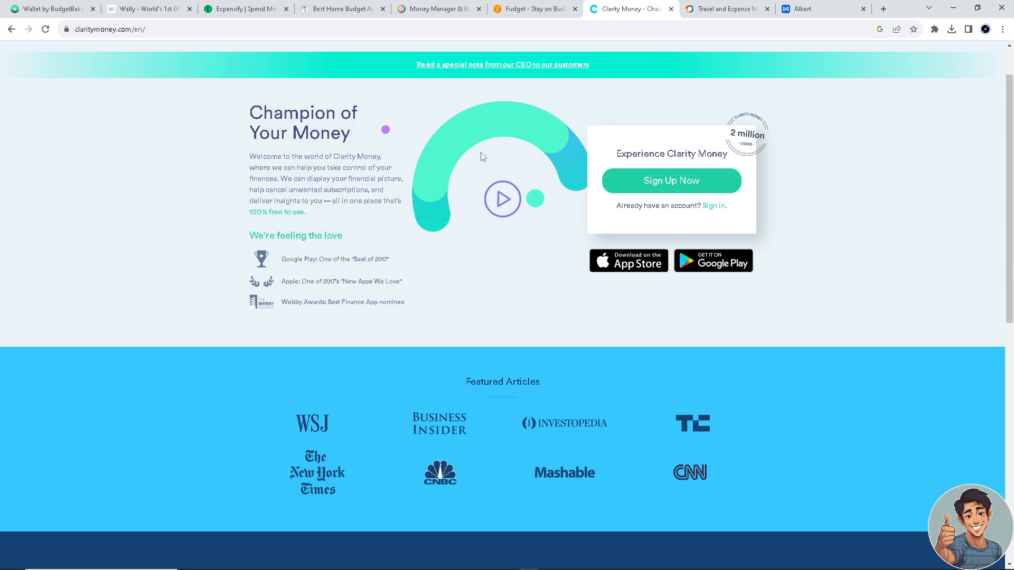
mouse_move(464, 244)
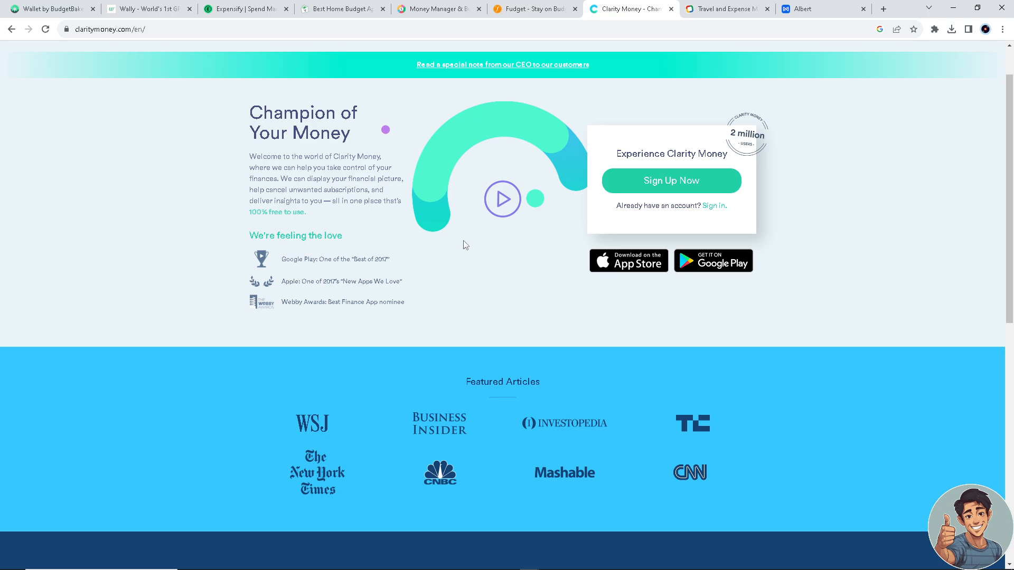
scroll(down, 3)
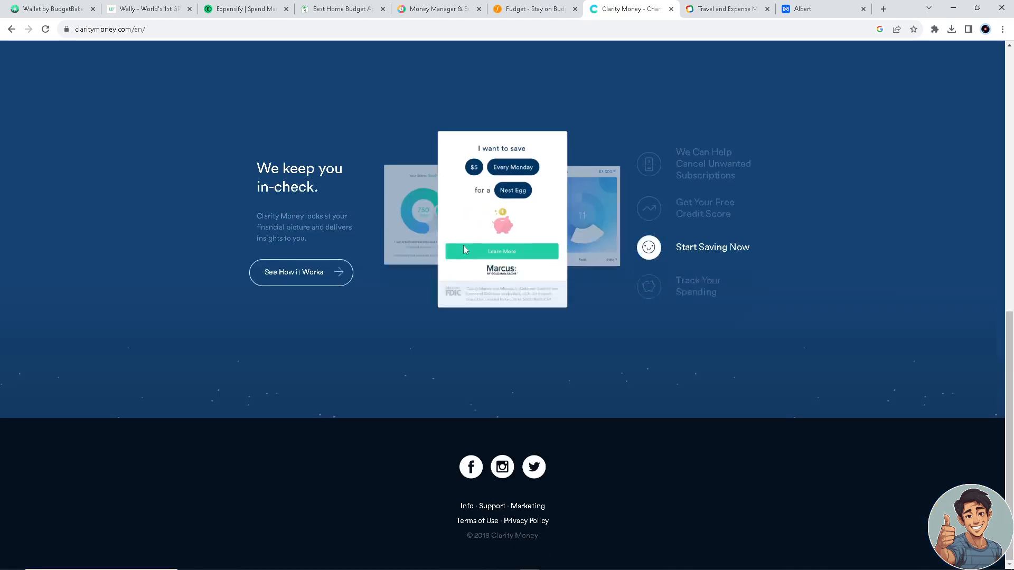
Step: Close Zoho Expense's demo popup, scroll to trusted businesses, then switch to Albert
click(725, 9)
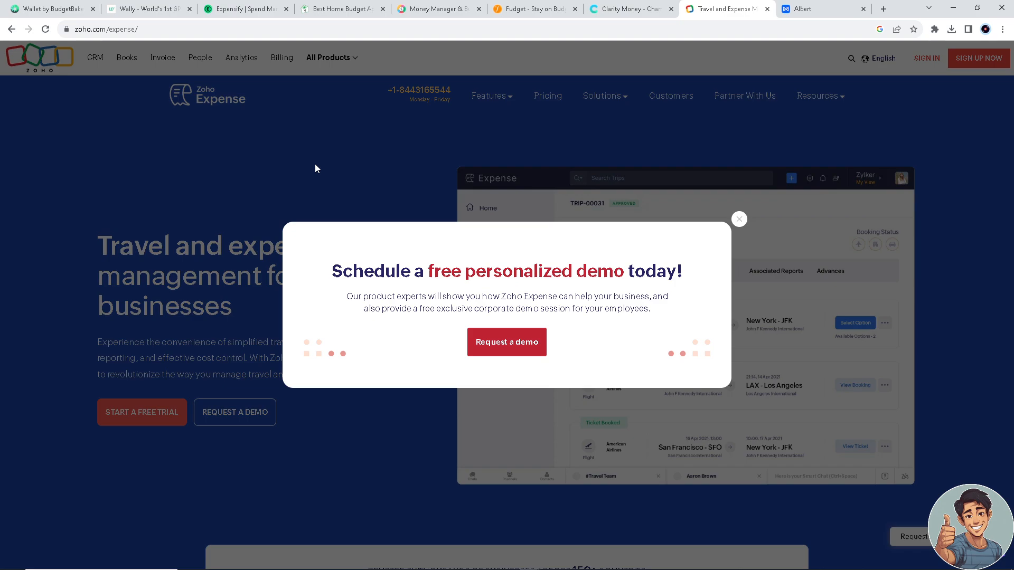
mouse_move(637, 211)
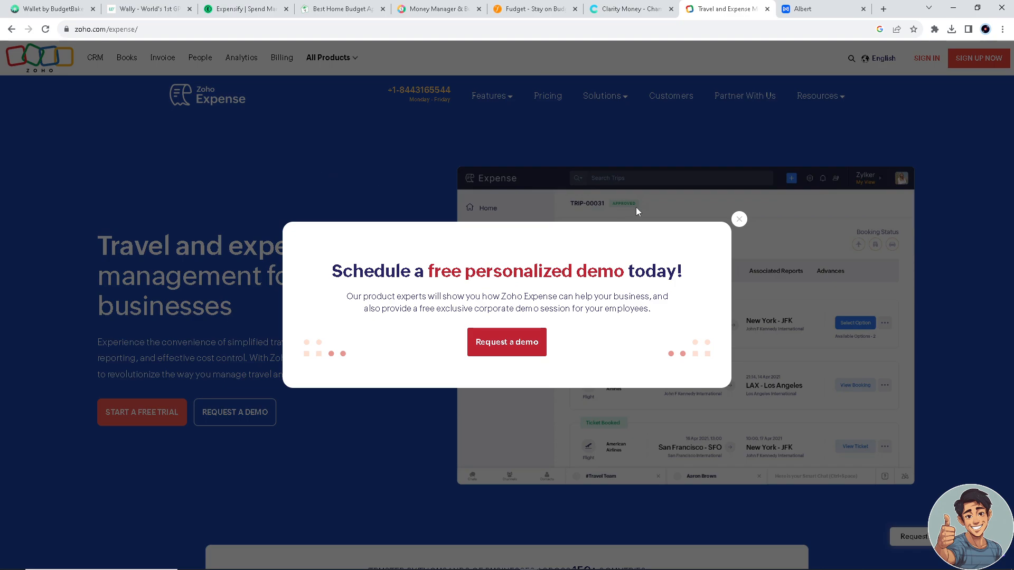
click(738, 219)
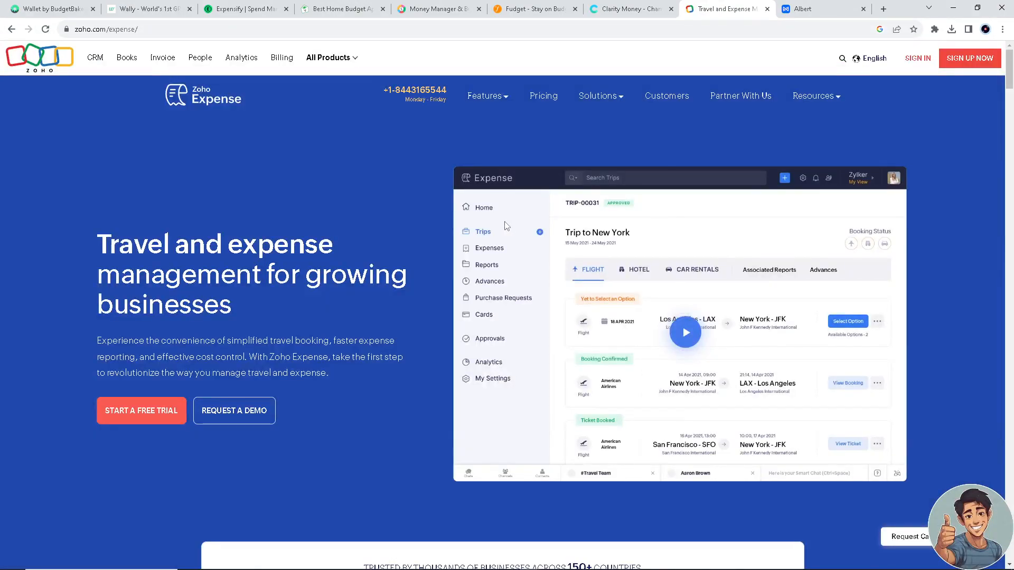
mouse_move(366, 236)
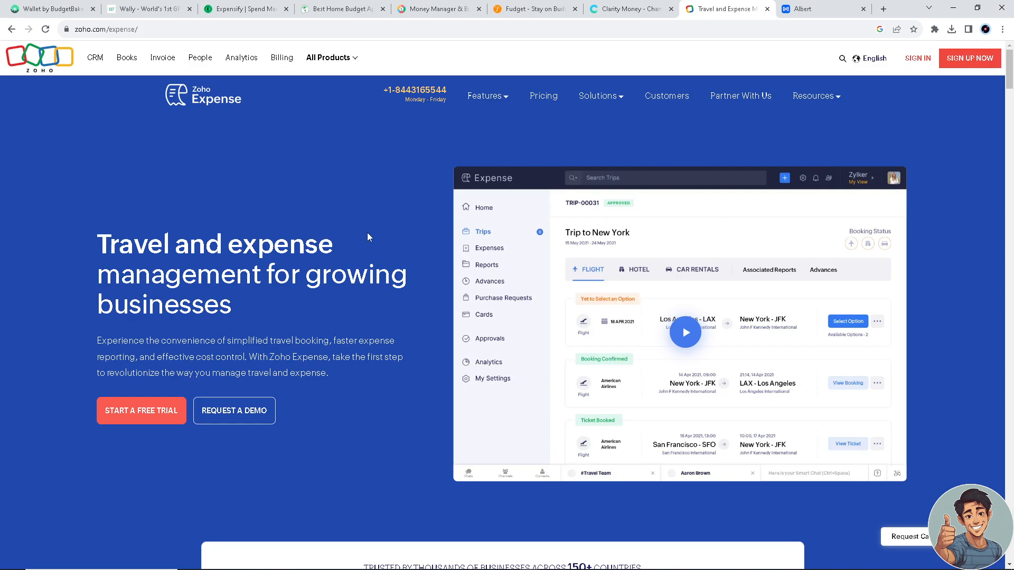
scroll(down, 3)
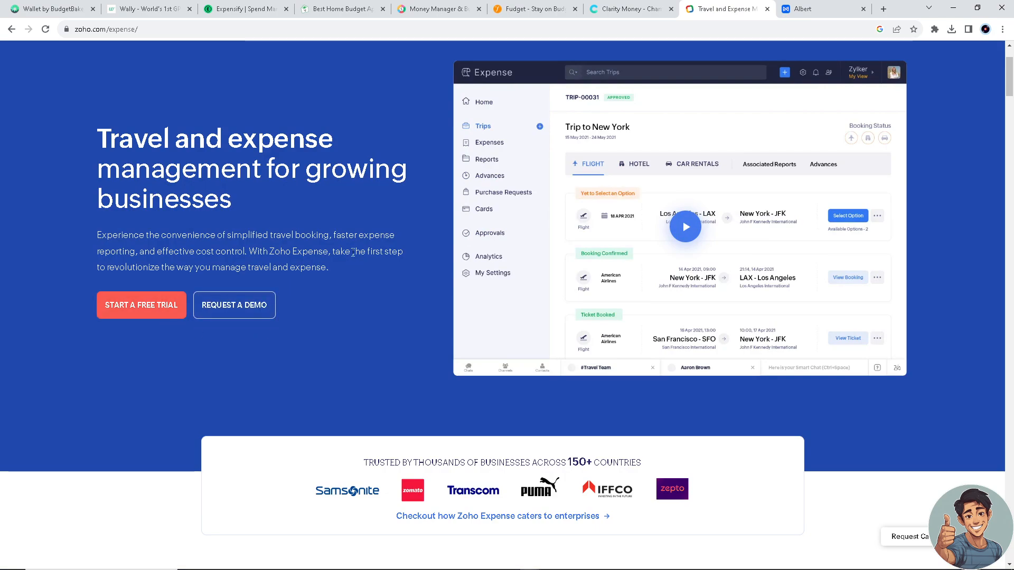
click(822, 9)
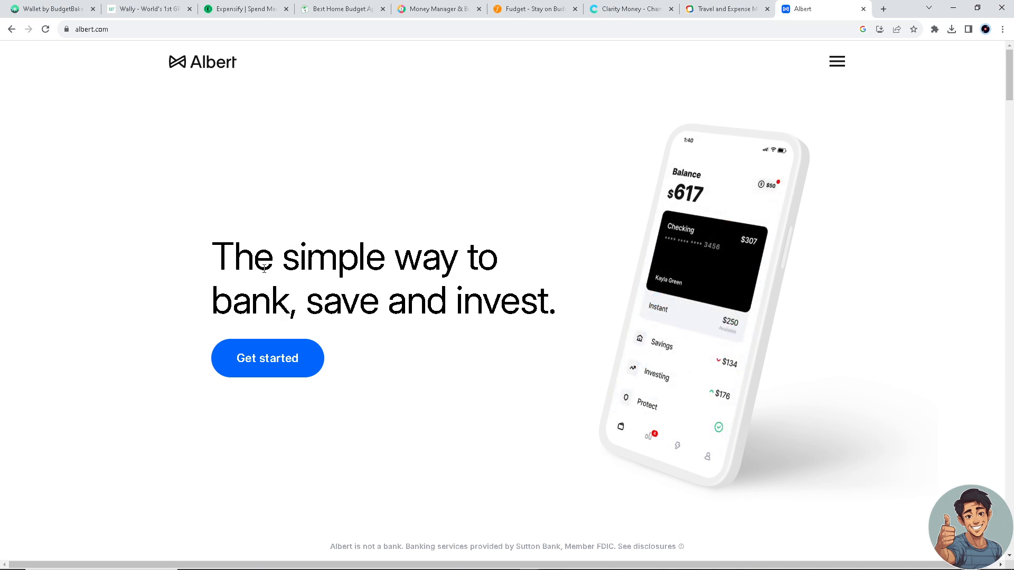
Step: Watch Albert's 'bank, save and invest' homepage phone preview cycle
scroll(down, 3)
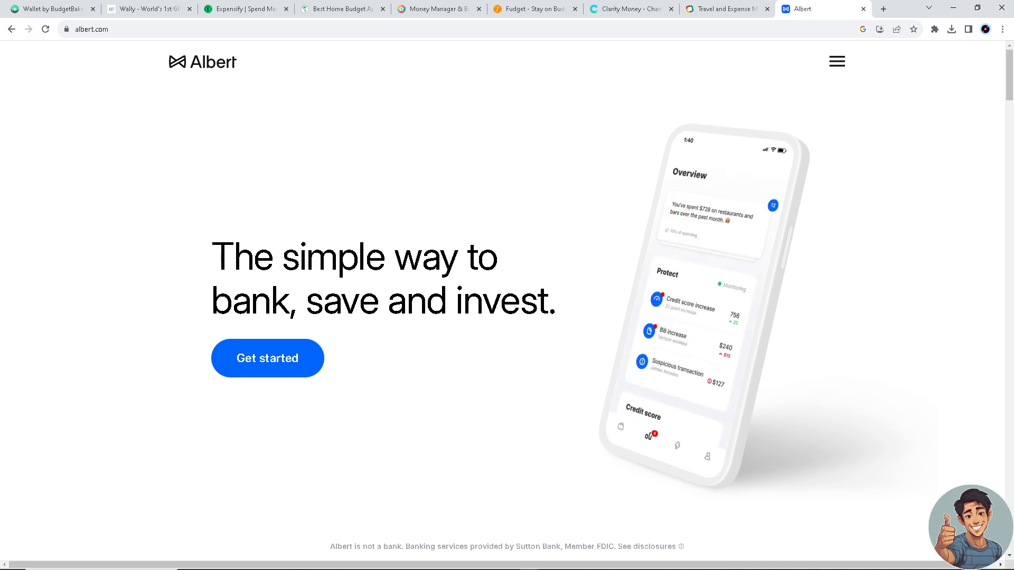
mouse_move(726, 8)
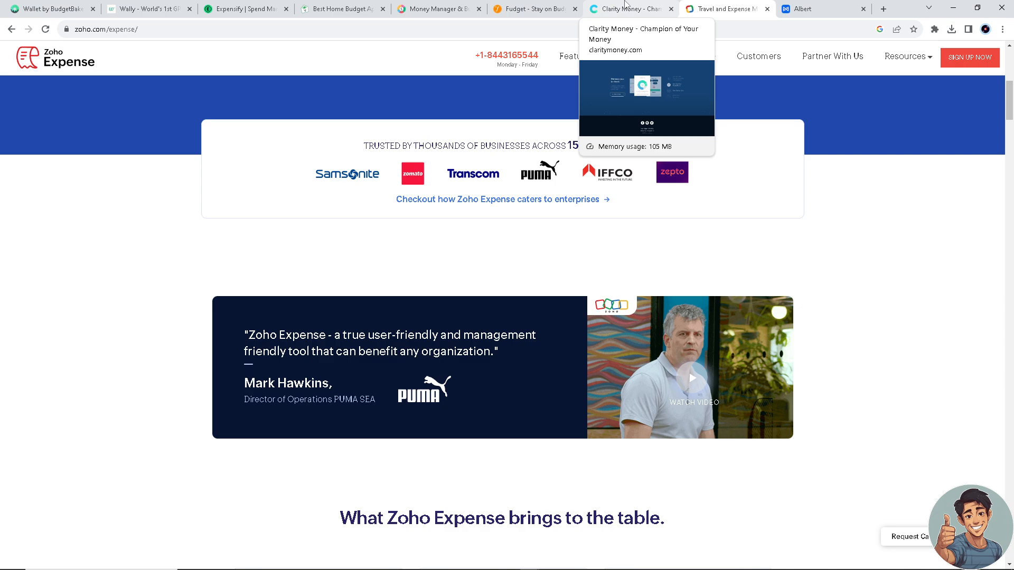
Step: Revisit the Clarity Money, Fudget, Spendee, Goodbudget, Expensify and Wallet by BudgetBakers tabs in turn
click(627, 8)
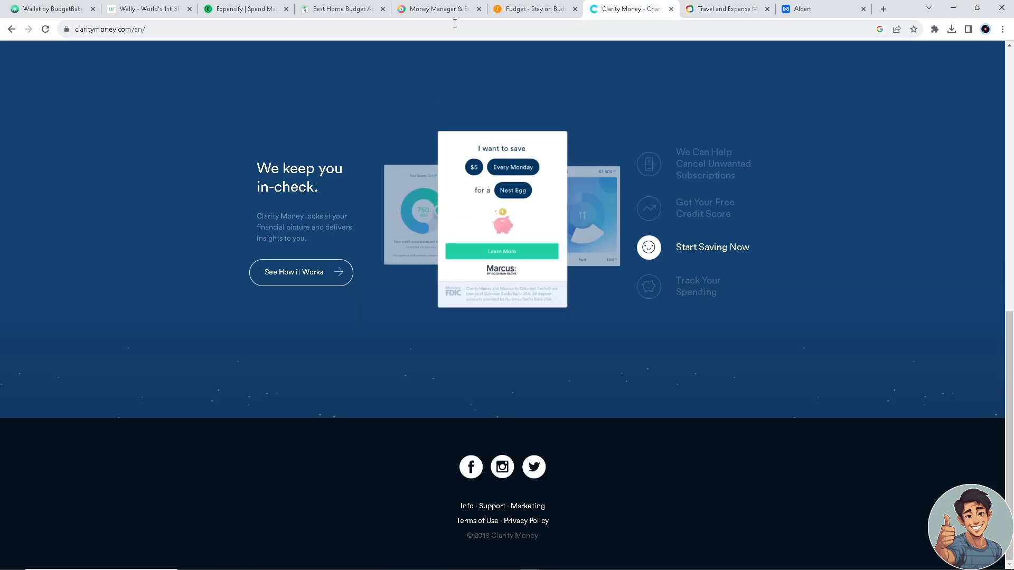
click(534, 8)
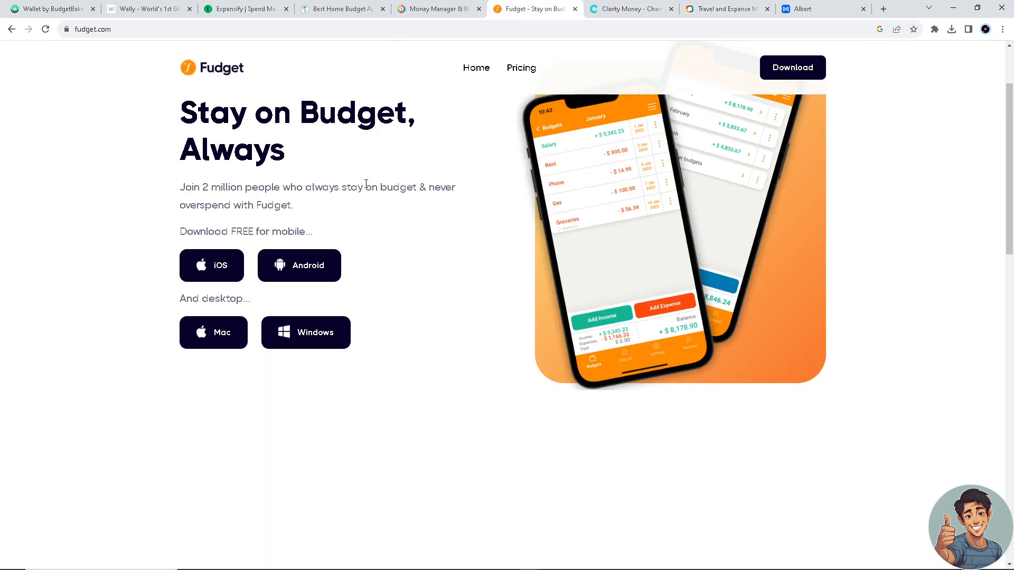
click(439, 8)
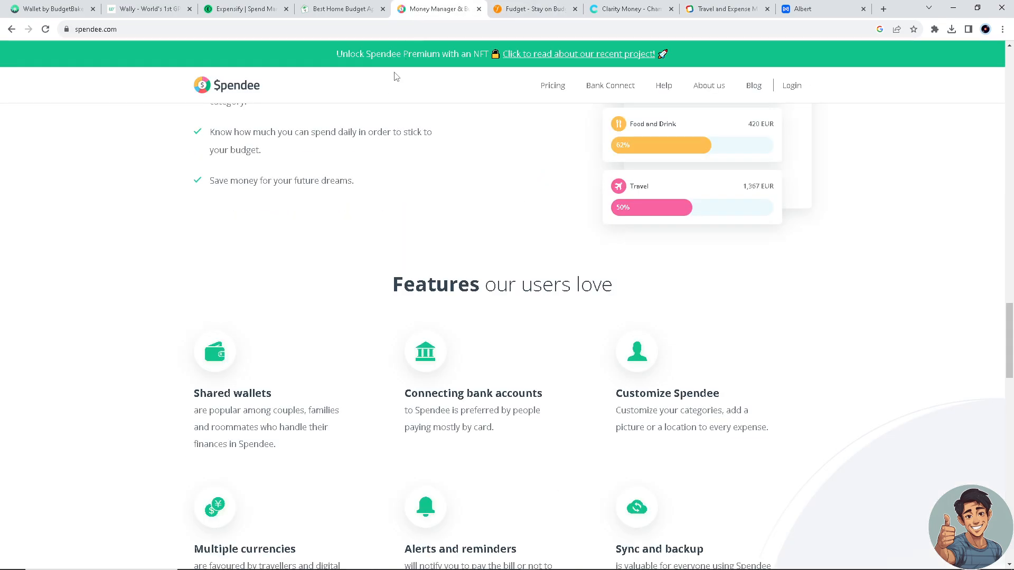
click(339, 8)
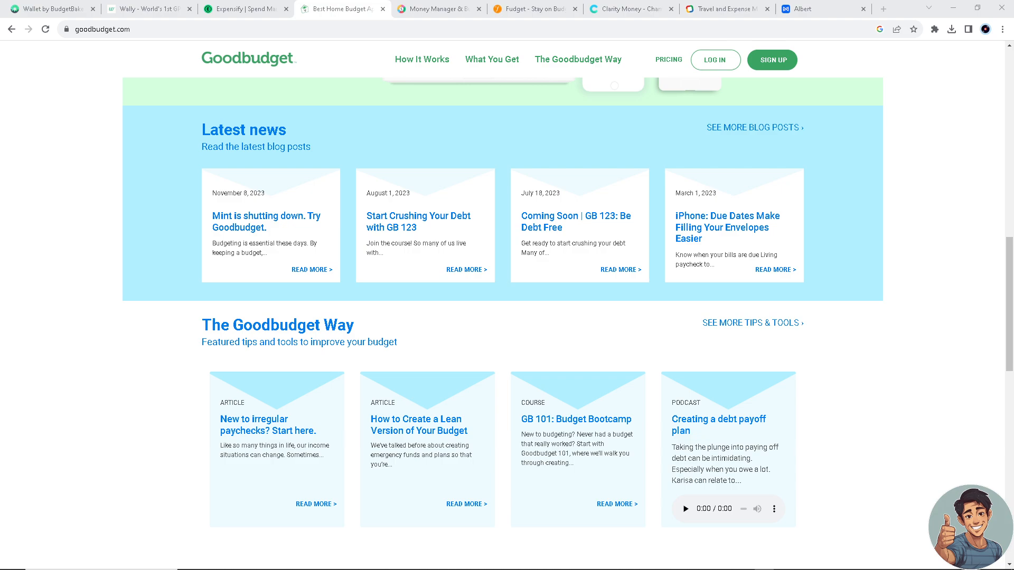
click(245, 9)
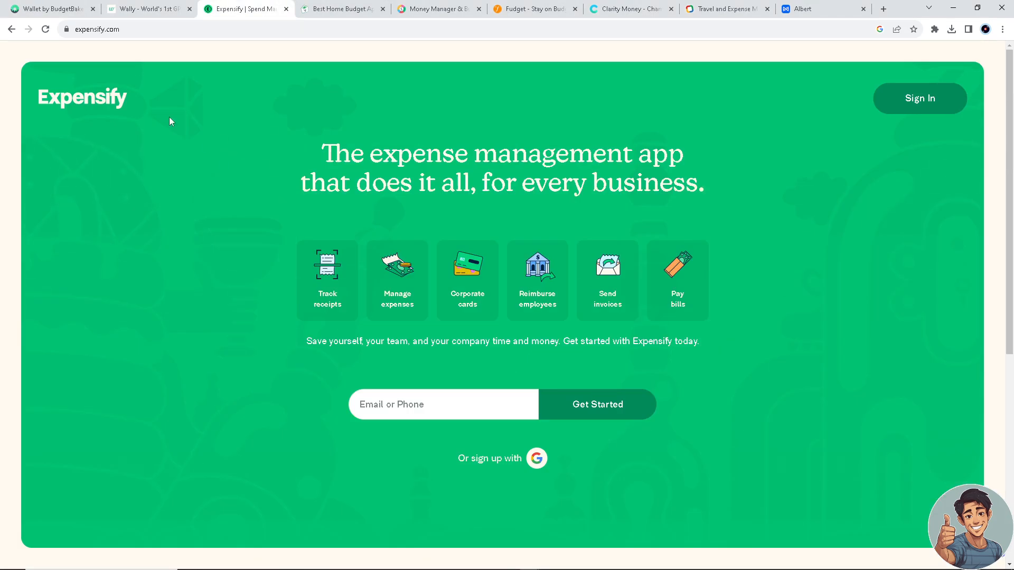
click(49, 8)
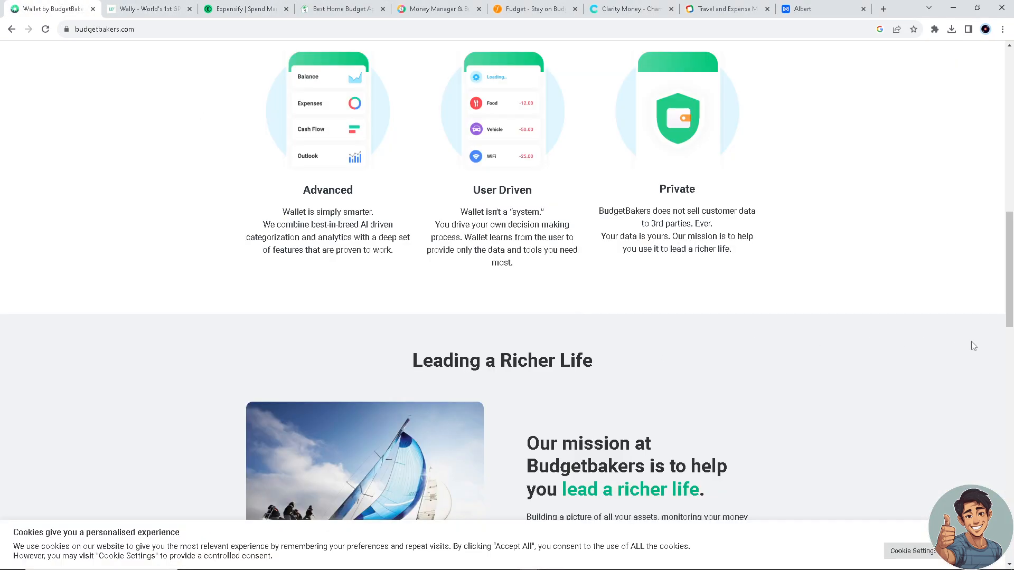